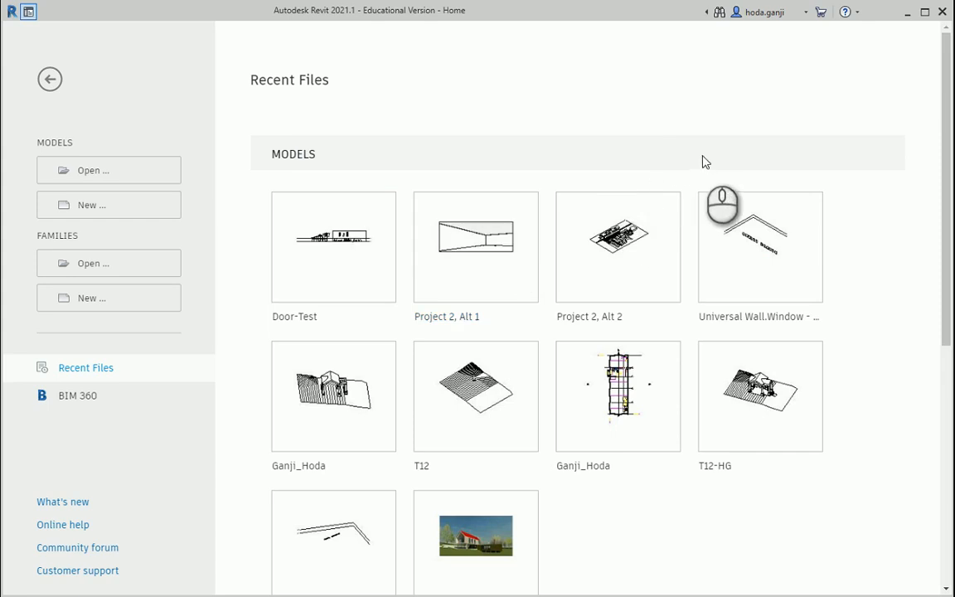
{"action": "mouse_move", "coordinate": [738, 153]}
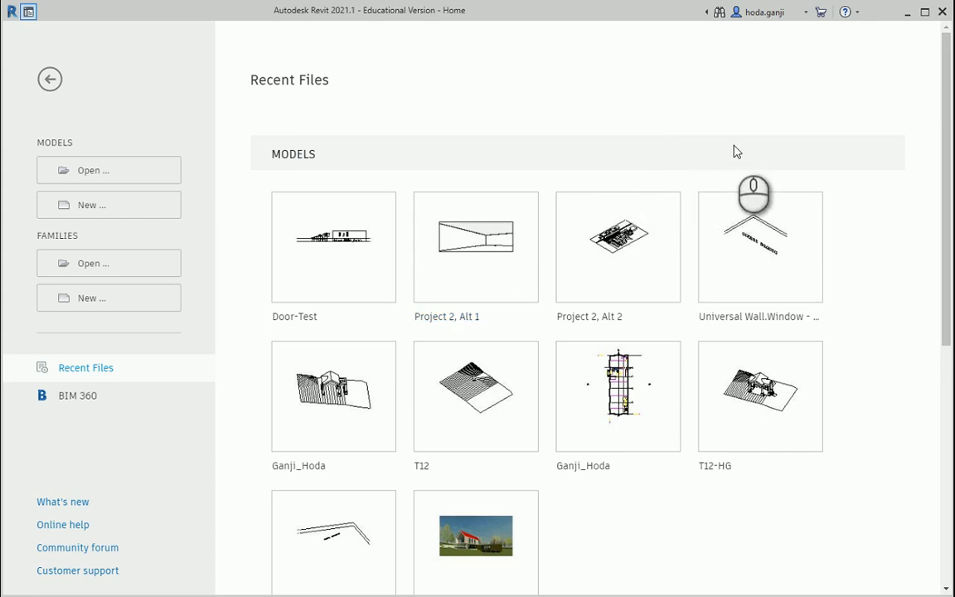
{"action": "mouse_move", "coordinate": [743, 147]}
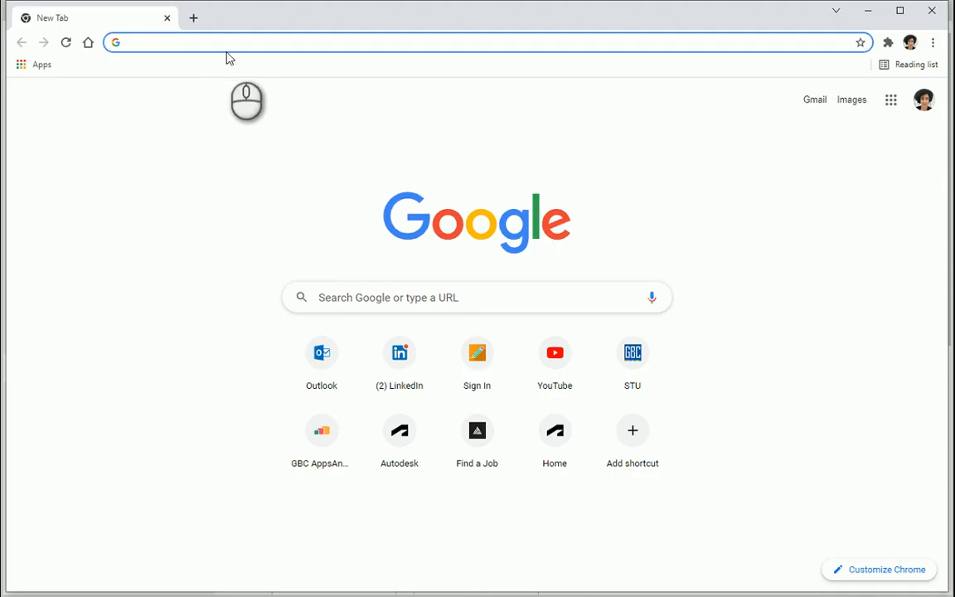
- Search 'dynamo packages' and land on the Dynamo Package Manager website
{"action": "type", "text": "dynamo packages"}
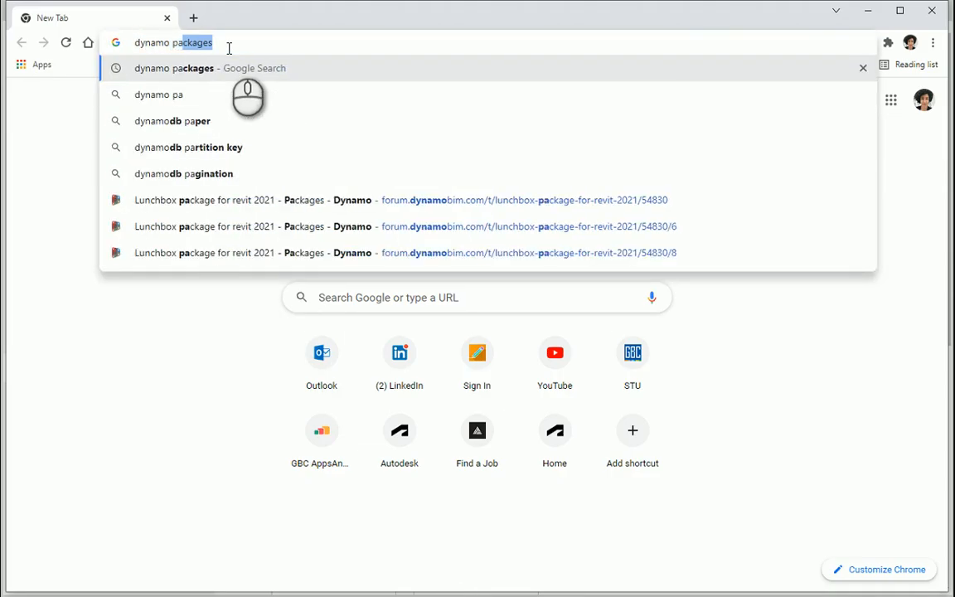
{"action": "key", "text": "Return"}
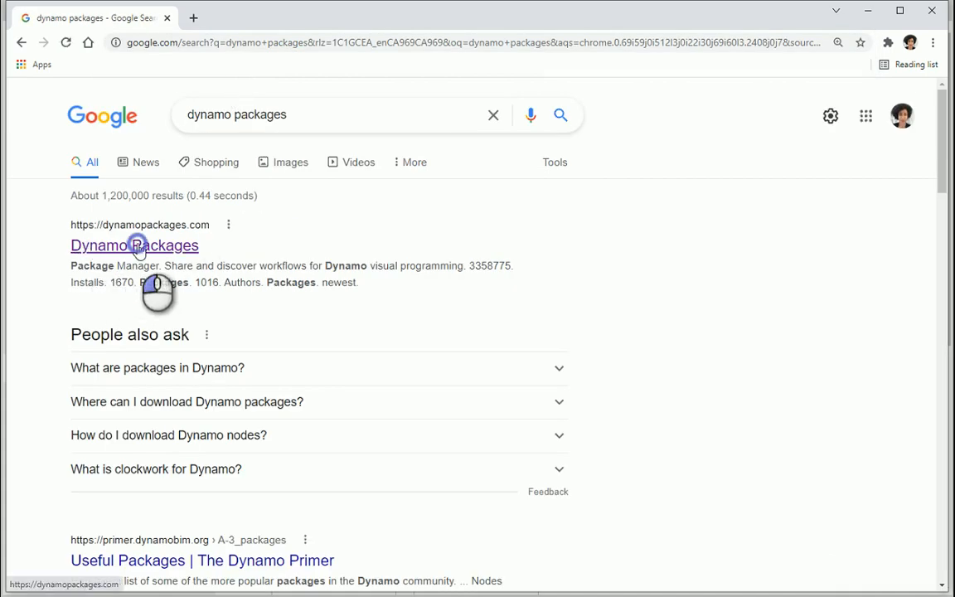
{"action": "left_click", "coordinate": [135, 246]}
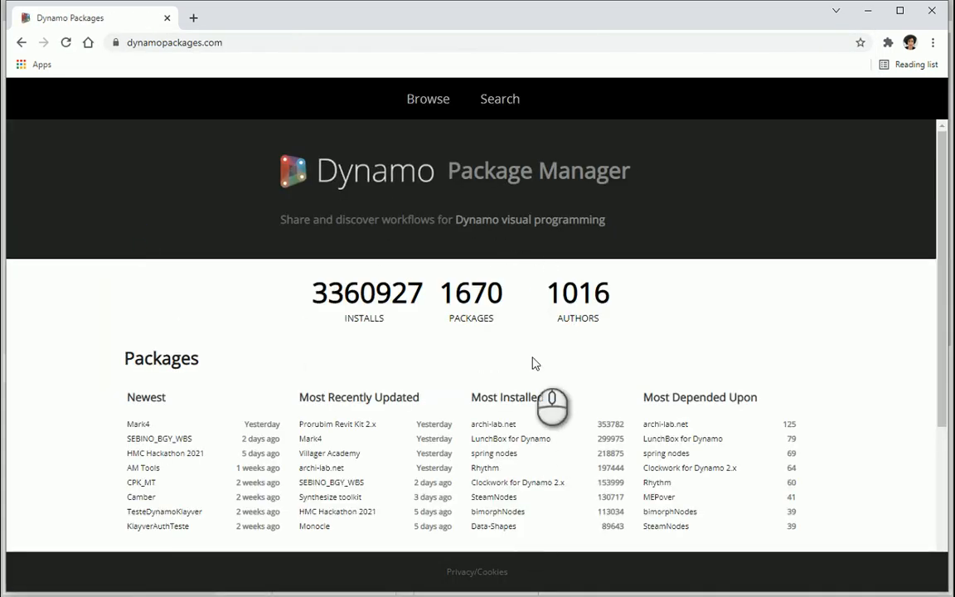
- Download LunchBox for Dynamo version 2018.8.8 from the Most Installed list
{"action": "scroll", "scroll_direction": "down", "scroll_amount": 3}
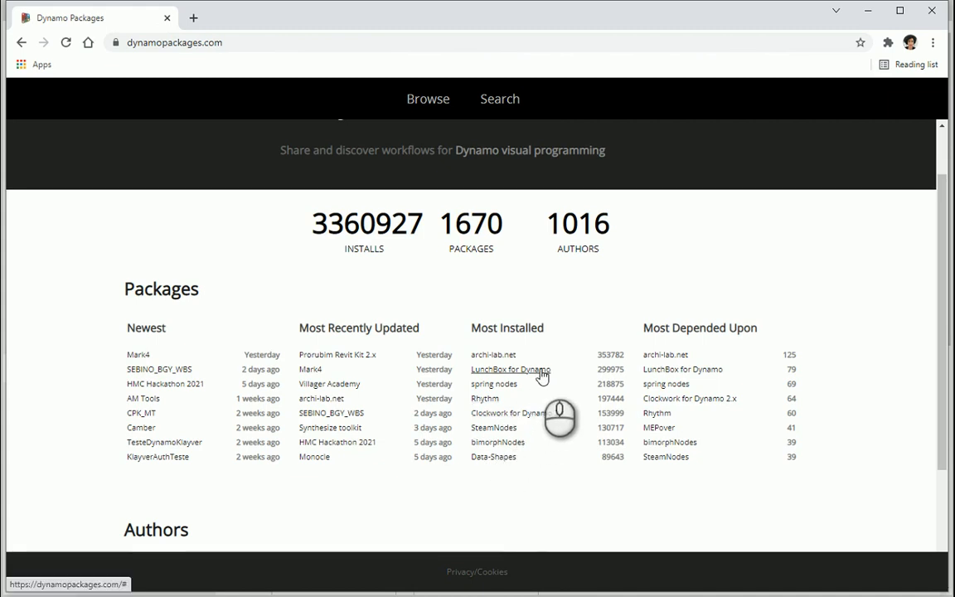
{"action": "left_click", "coordinate": [511, 368]}
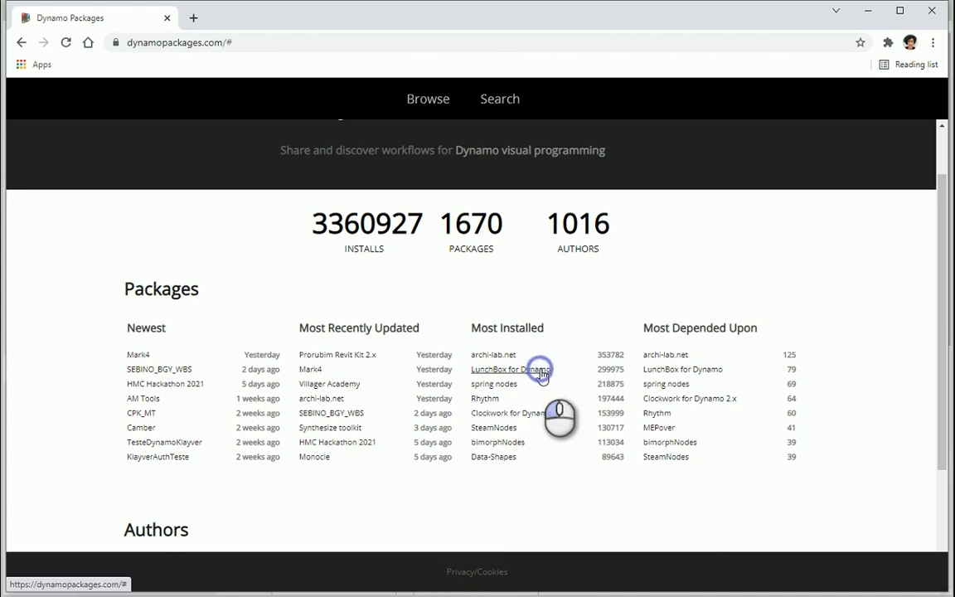
{"action": "left_click", "coordinate": [507, 368]}
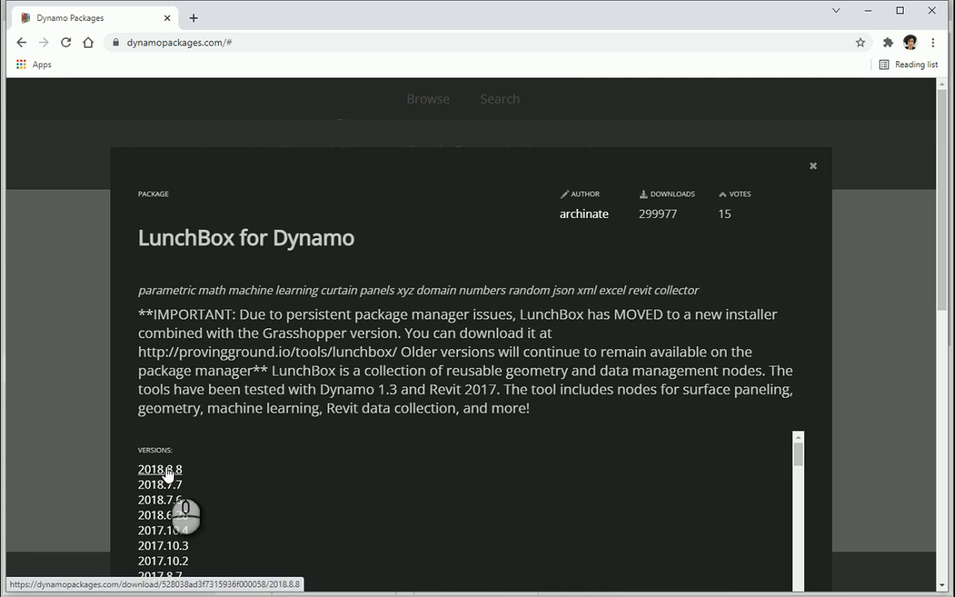
{"action": "scroll", "scroll_direction": "down", "scroll_amount": 3}
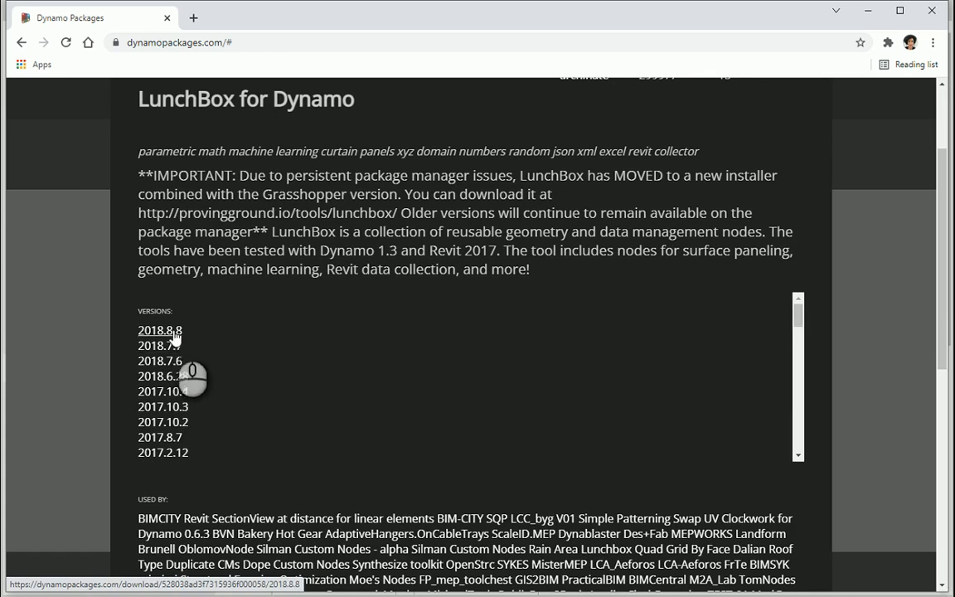
{"action": "left_click", "coordinate": [160, 330]}
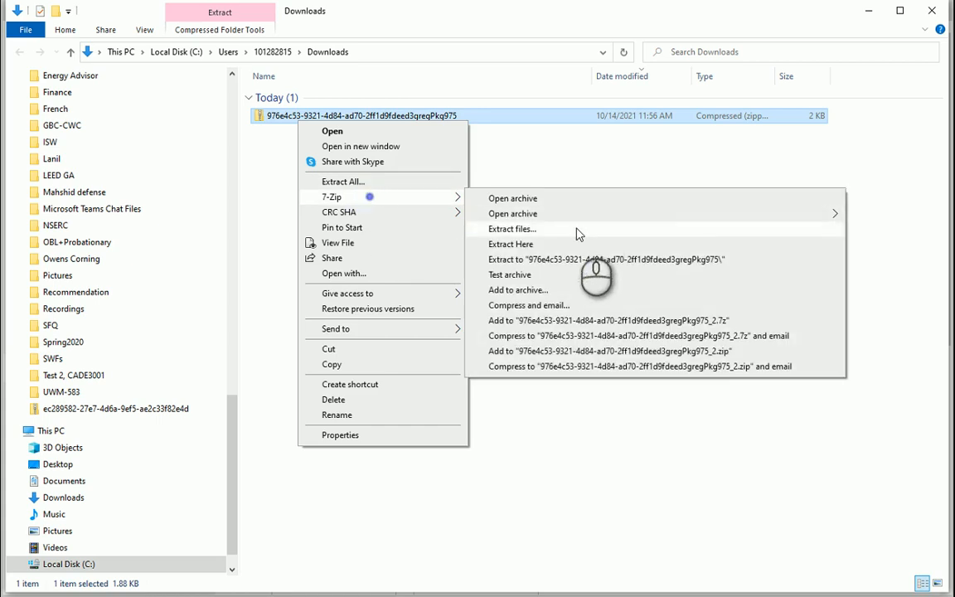
- Extract the zip into a new 'Lunchbox for Dynamo' folder in Downloads and delete the zip
{"action": "left_click", "coordinate": [511, 243]}
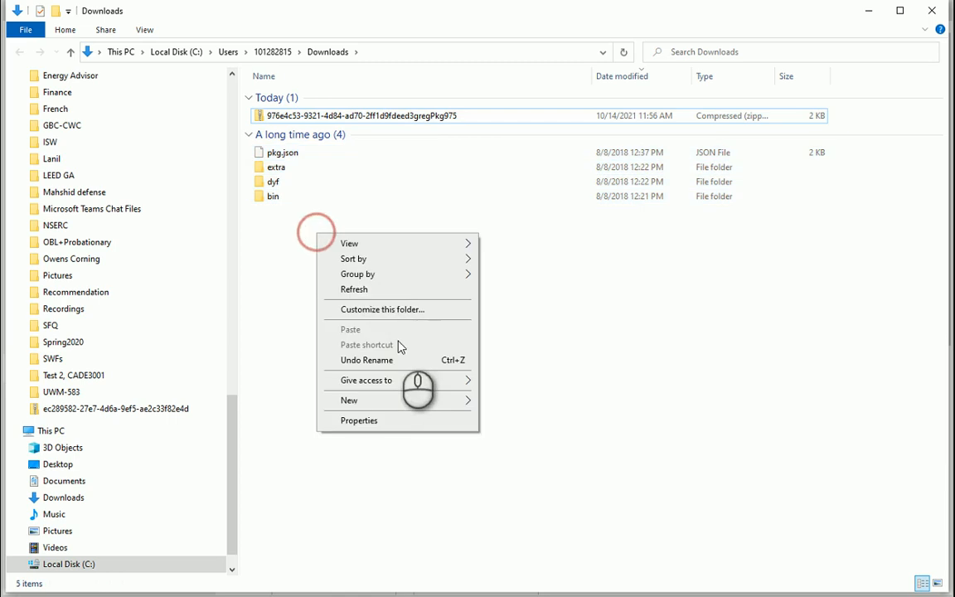
{"action": "left_click", "coordinate": [349, 399]}
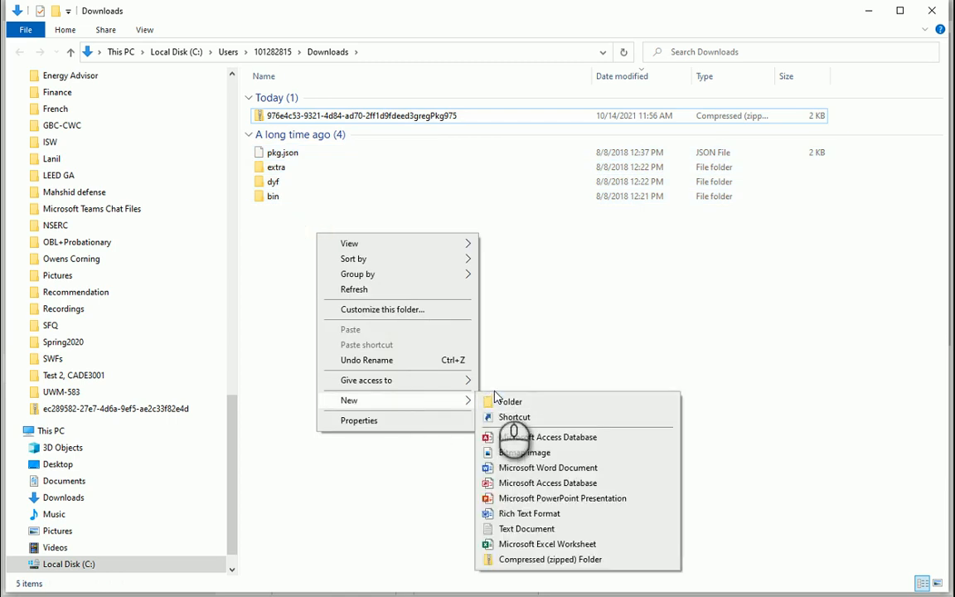
{"action": "left_click", "coordinate": [509, 401]}
{"action": "type", "text": "Lunchbox for Dynamo"}
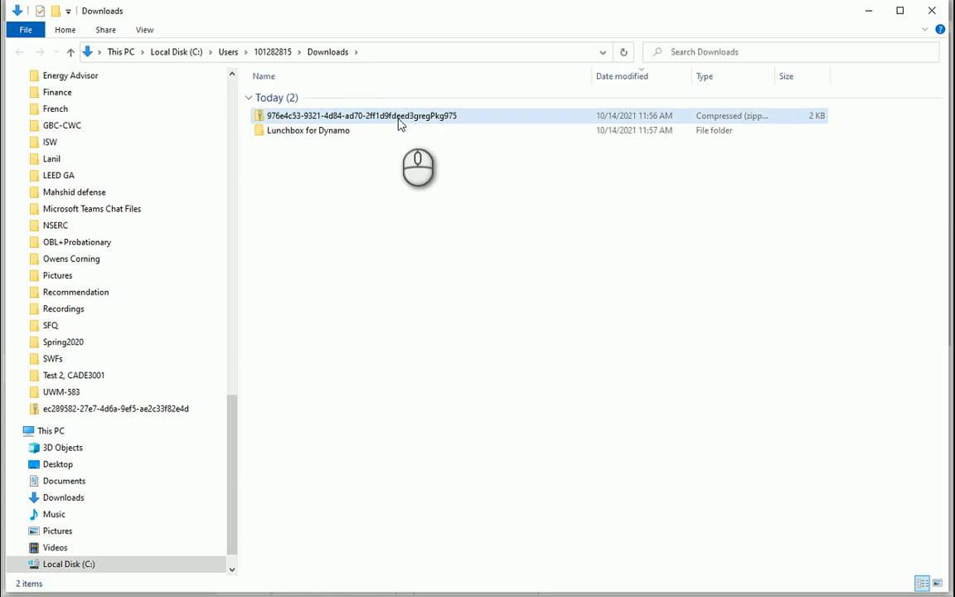
{"action": "left_click", "coordinate": [362, 116]}
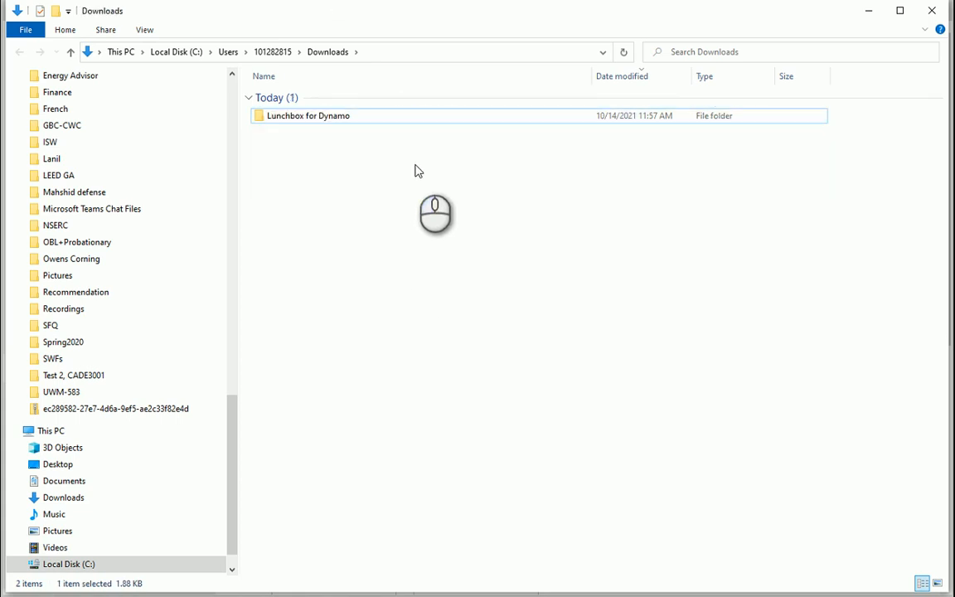
{"action": "left_click", "coordinate": [309, 116]}
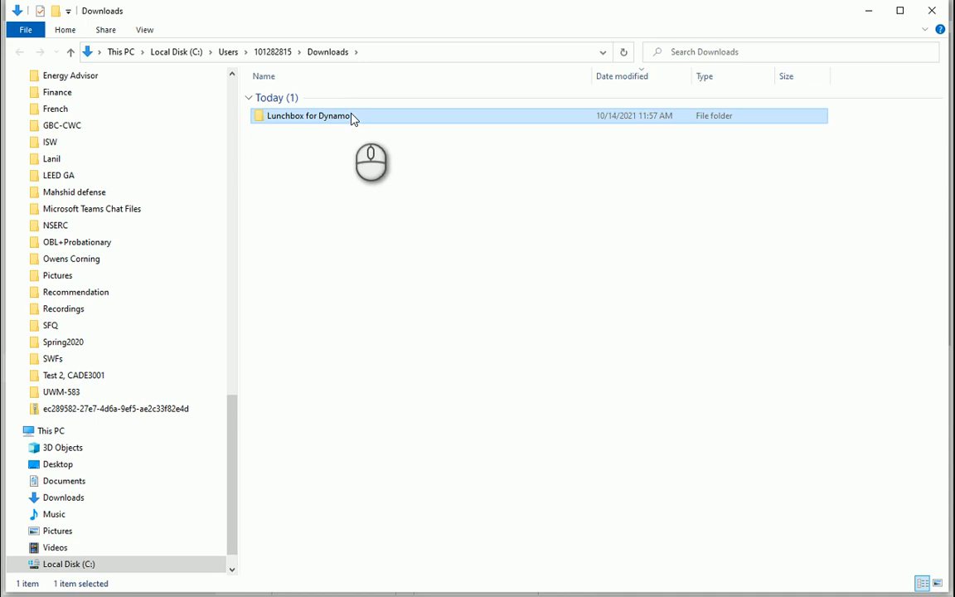
{"action": "mouse_move", "coordinate": [383, 176]}
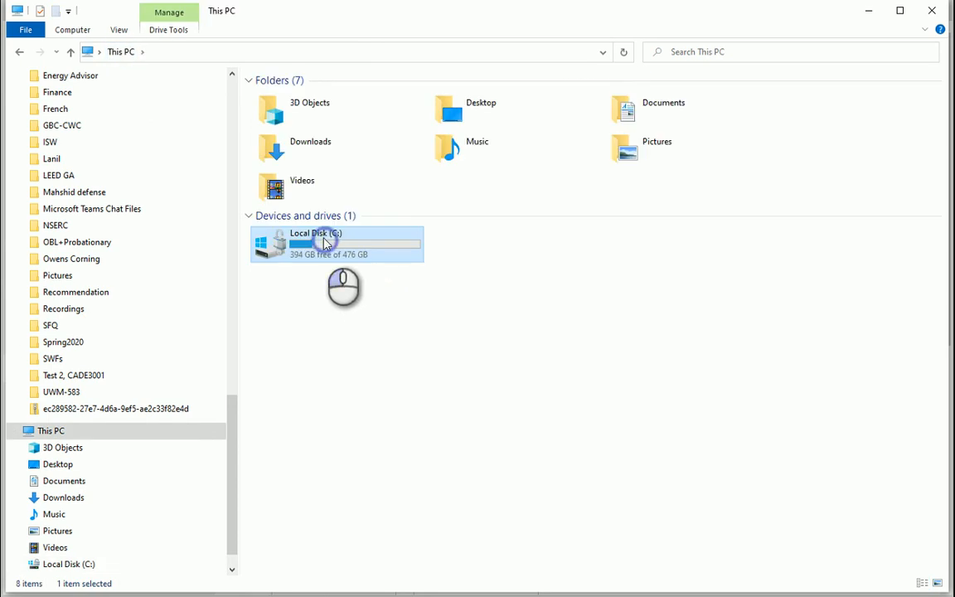
- Browse C: > Users > AppData > Roaming > Dynamo > Dynamo Revit > 2.6 > packages and open its LunchBox folder
{"action": "double_click", "coordinate": [335, 242]}
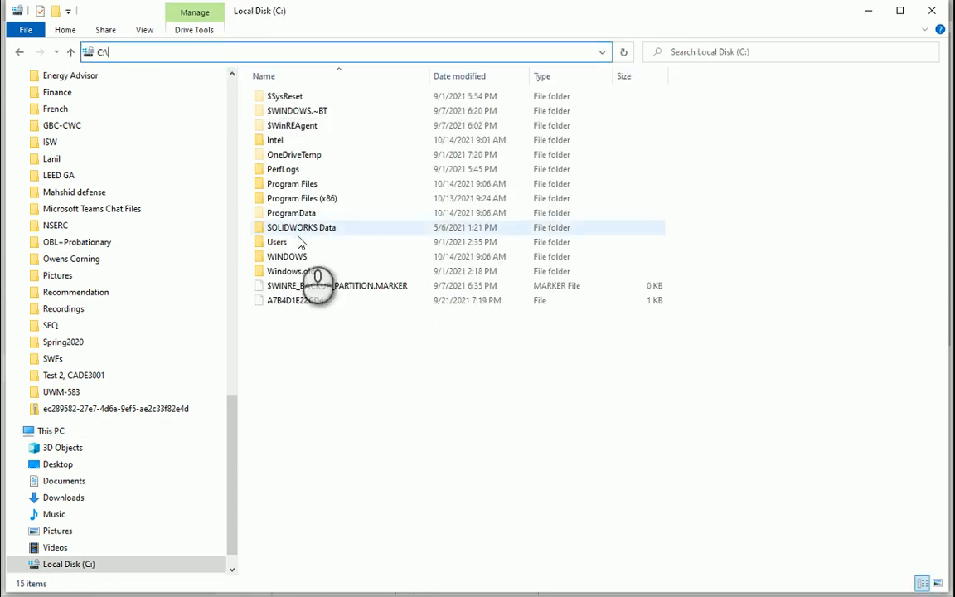
{"action": "double_click", "coordinate": [277, 242]}
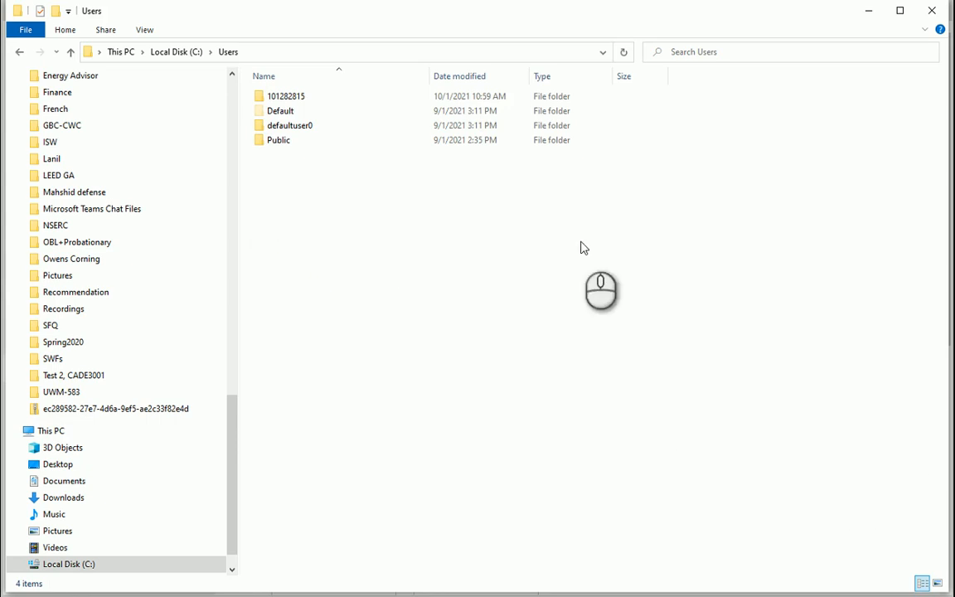
{"action": "double_click", "coordinate": [285, 94]}
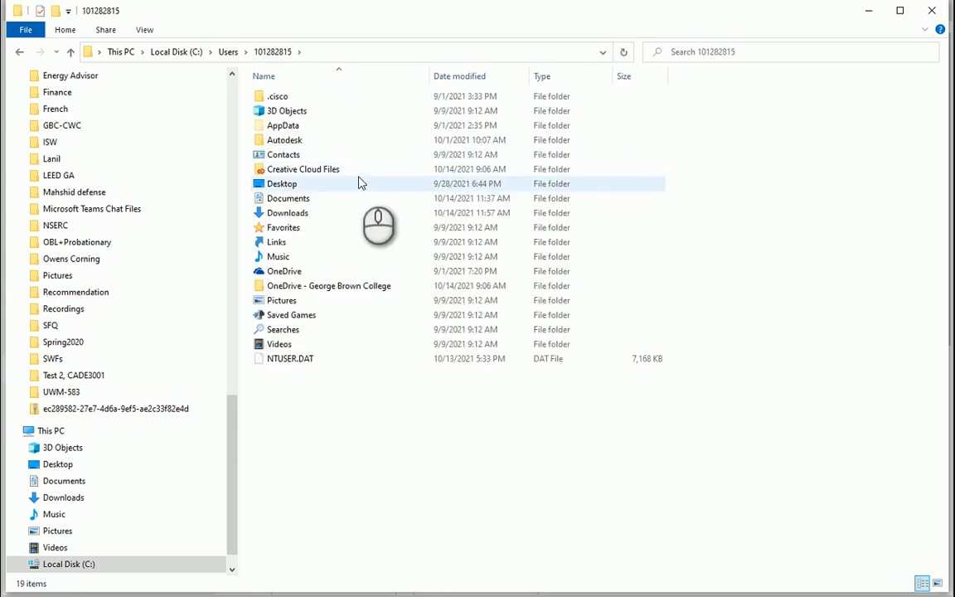
{"action": "double_click", "coordinate": [281, 126]}
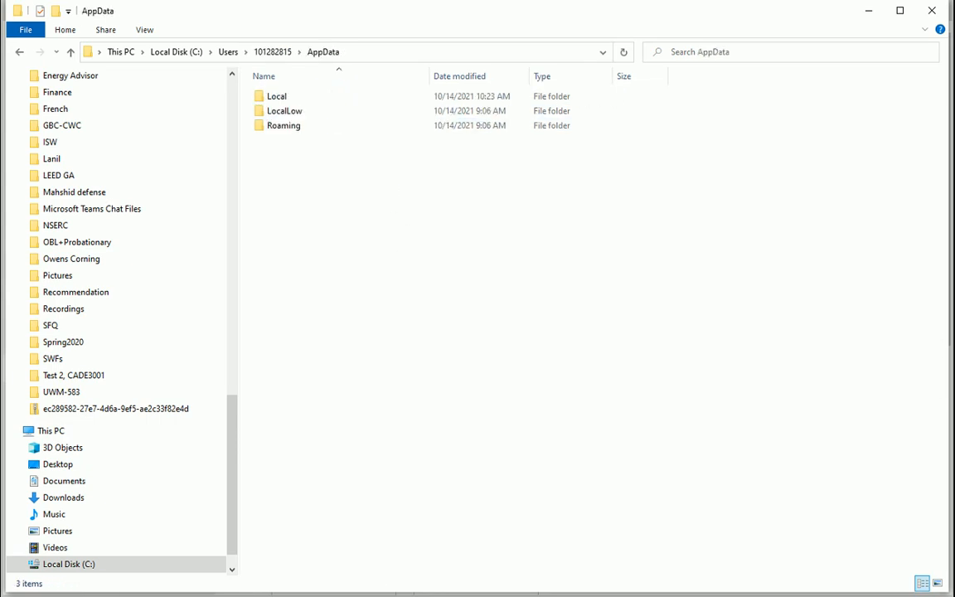
{"action": "double_click", "coordinate": [284, 126]}
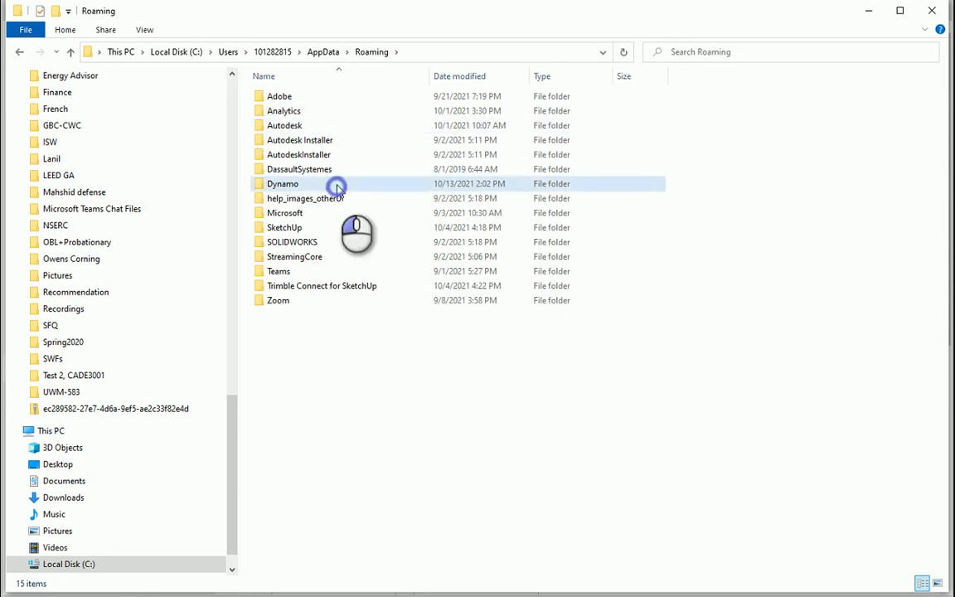
{"action": "double_click", "coordinate": [282, 182]}
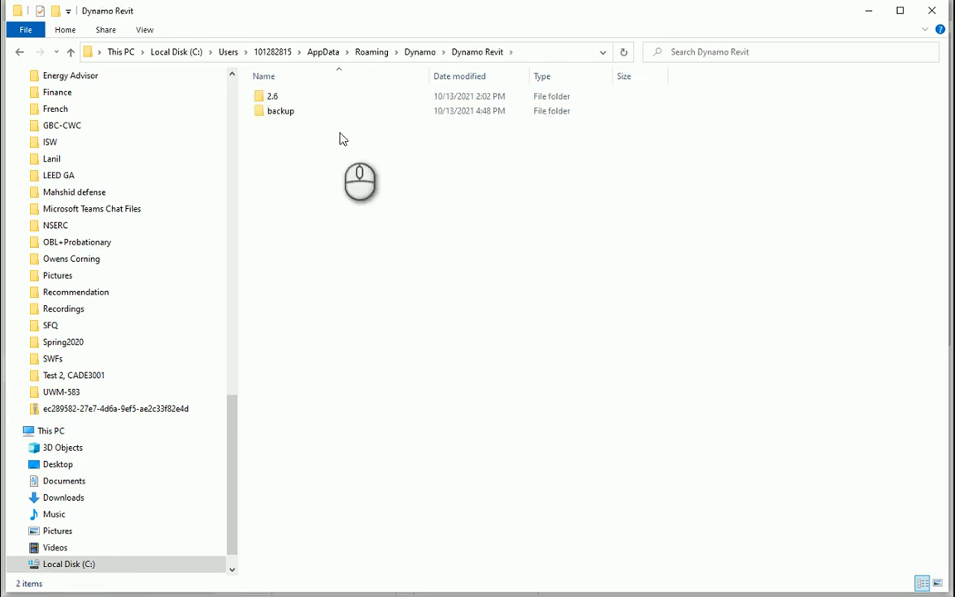
{"action": "double_click", "coordinate": [272, 94]}
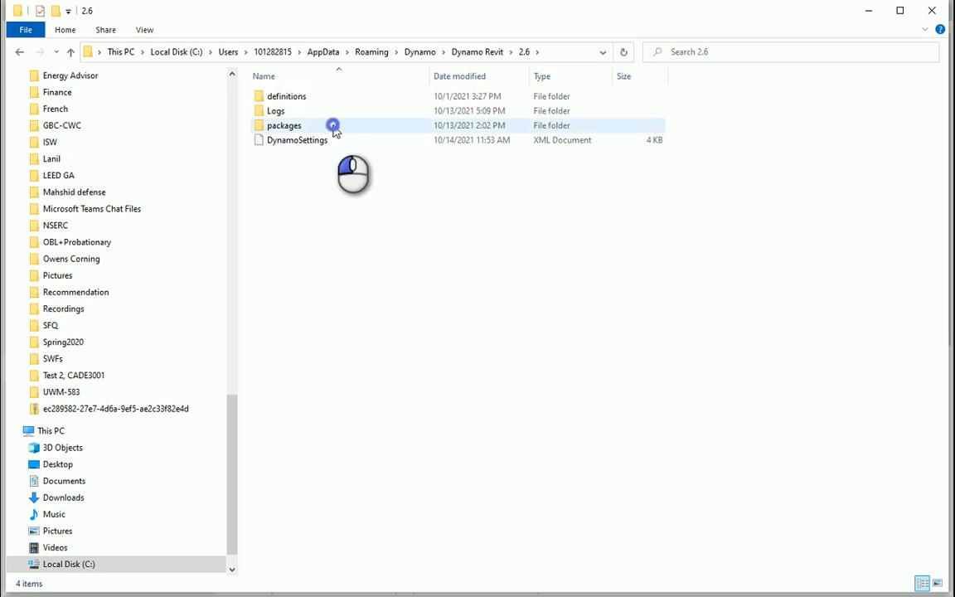
{"action": "double_click", "coordinate": [284, 126]}
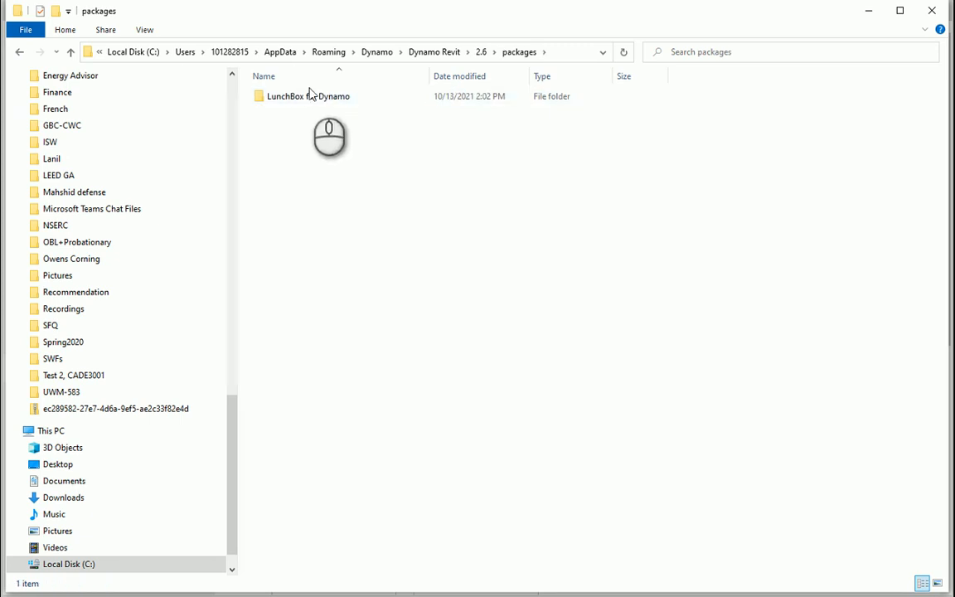
{"action": "mouse_move", "coordinate": [332, 99]}
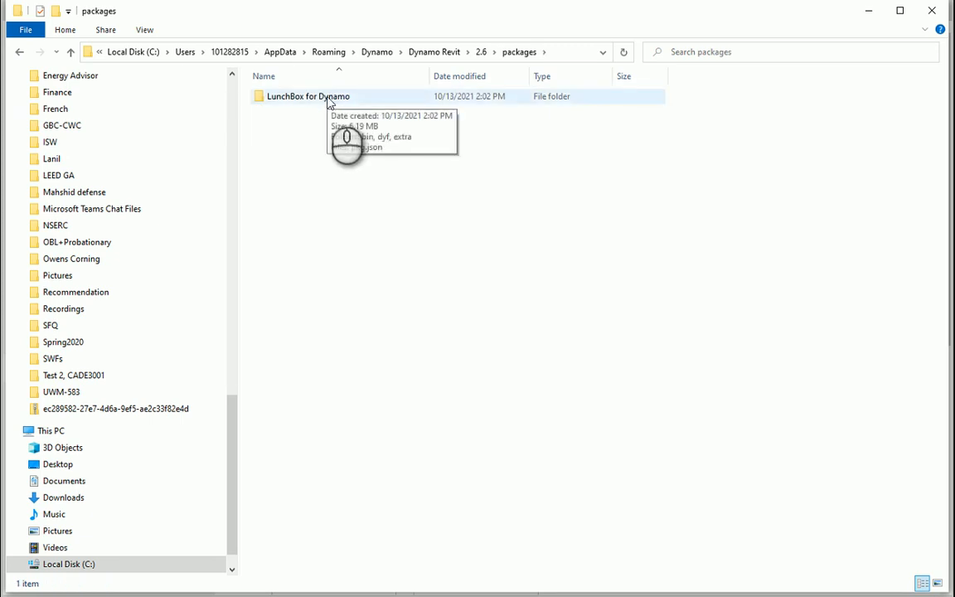
{"action": "double_click", "coordinate": [308, 97]}
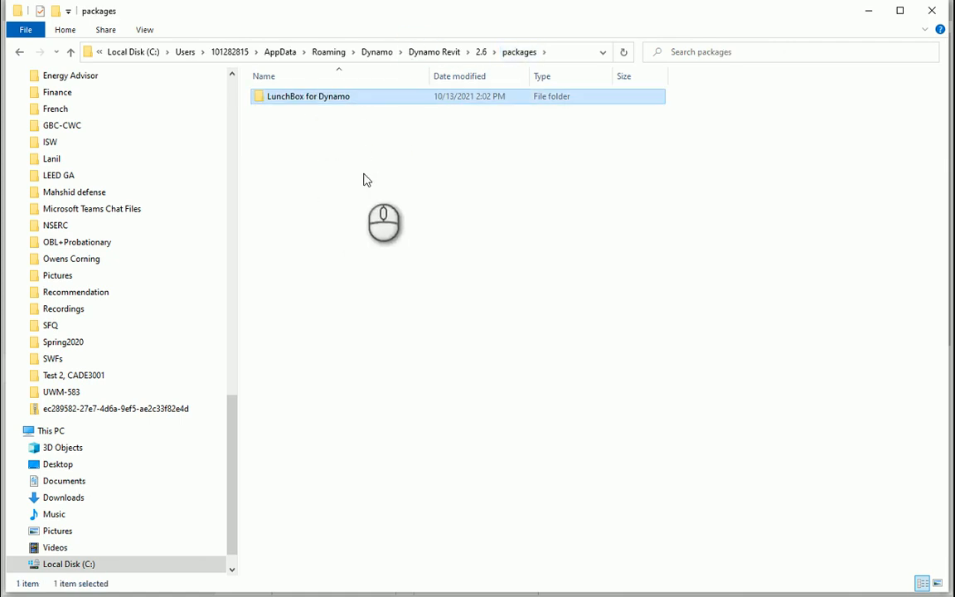
{"action": "mouse_move", "coordinate": [438, 123]}
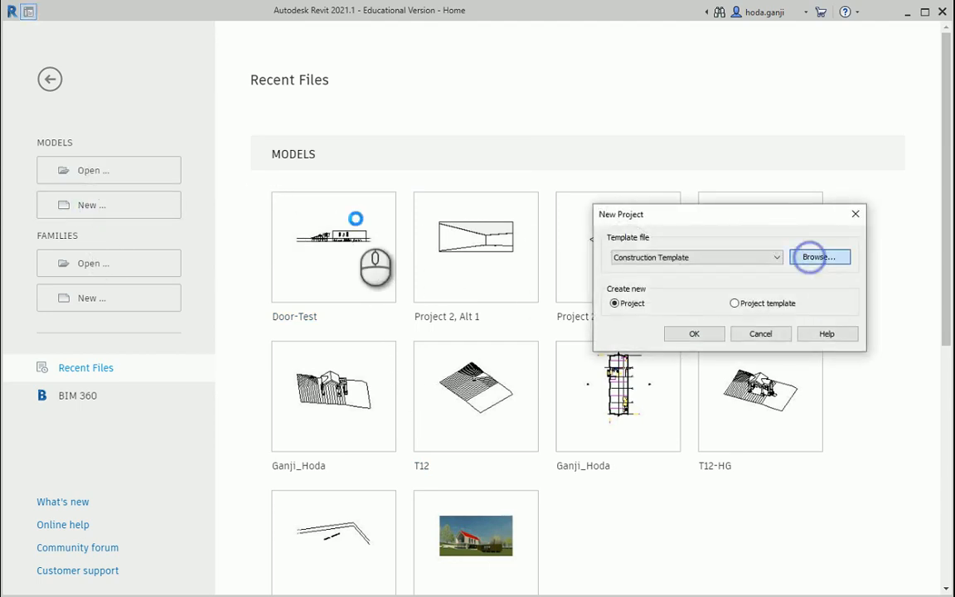
- Create a new Revit project from the DefaultMetric.rte template
{"action": "left_click", "coordinate": [819, 257]}
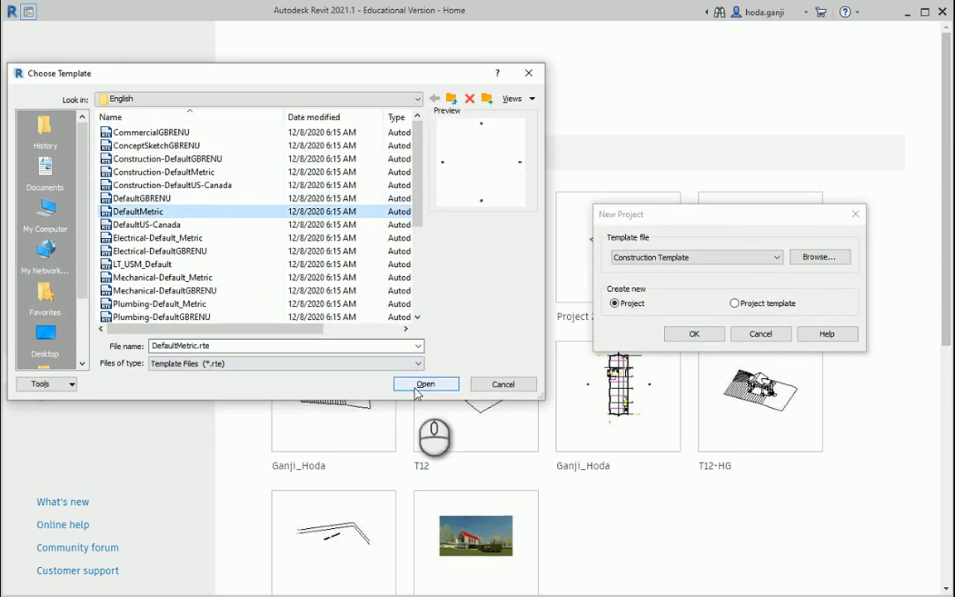
{"action": "left_click", "coordinate": [424, 385]}
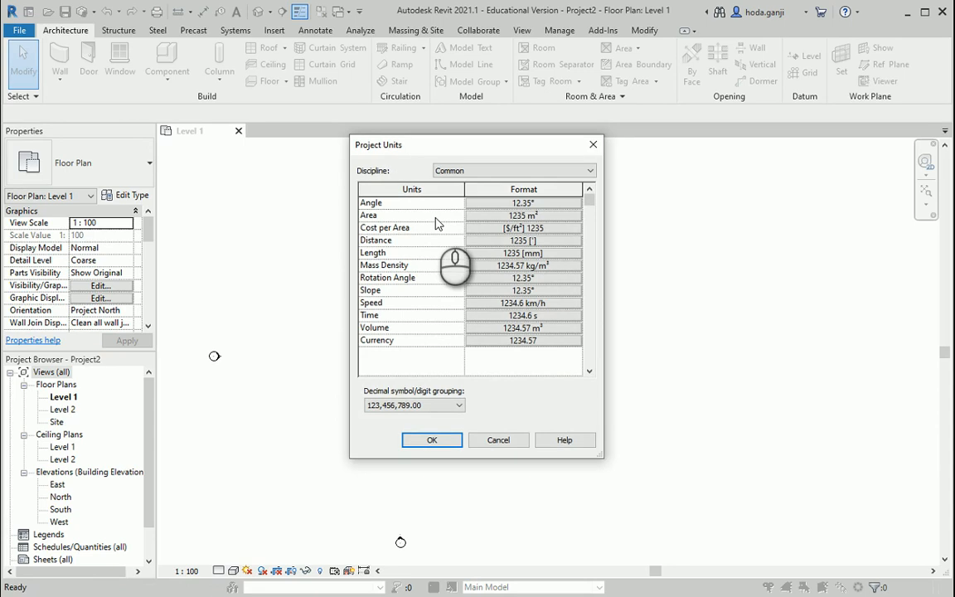
- Set Project Units length format to meters with three decimal places
{"action": "left_click", "coordinate": [524, 252]}
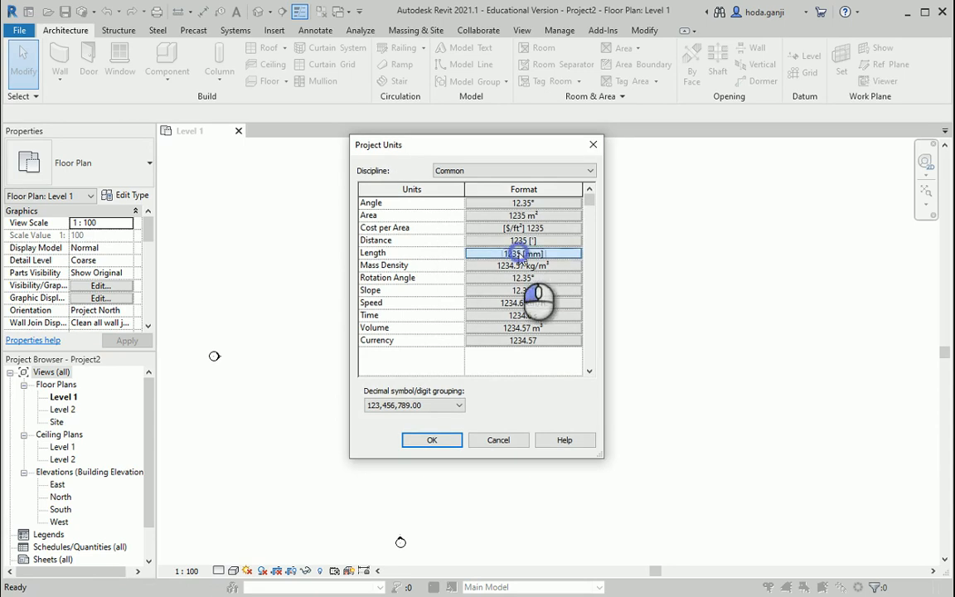
{"action": "left_click", "coordinate": [524, 252]}
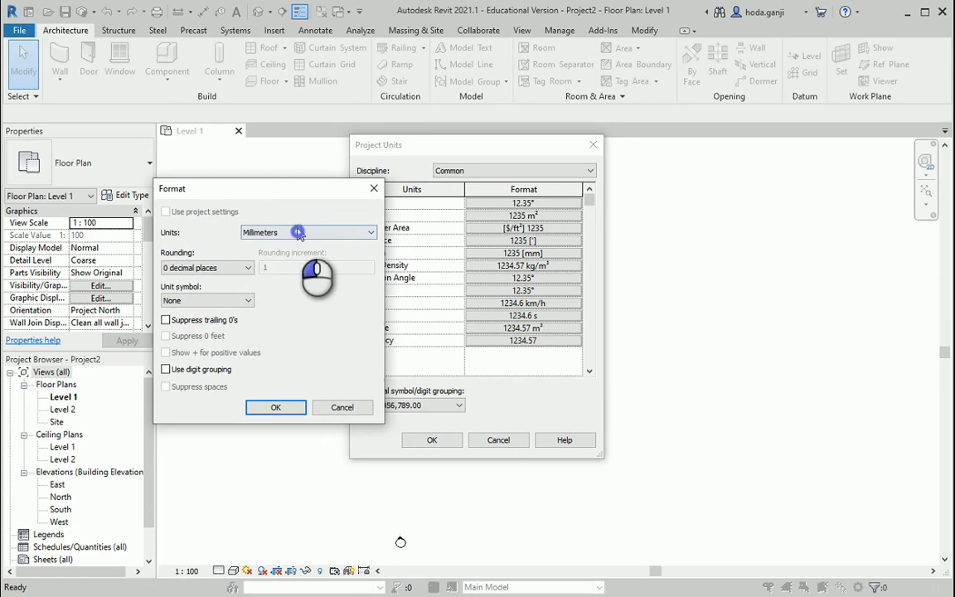
{"action": "left_click", "coordinate": [248, 267]}
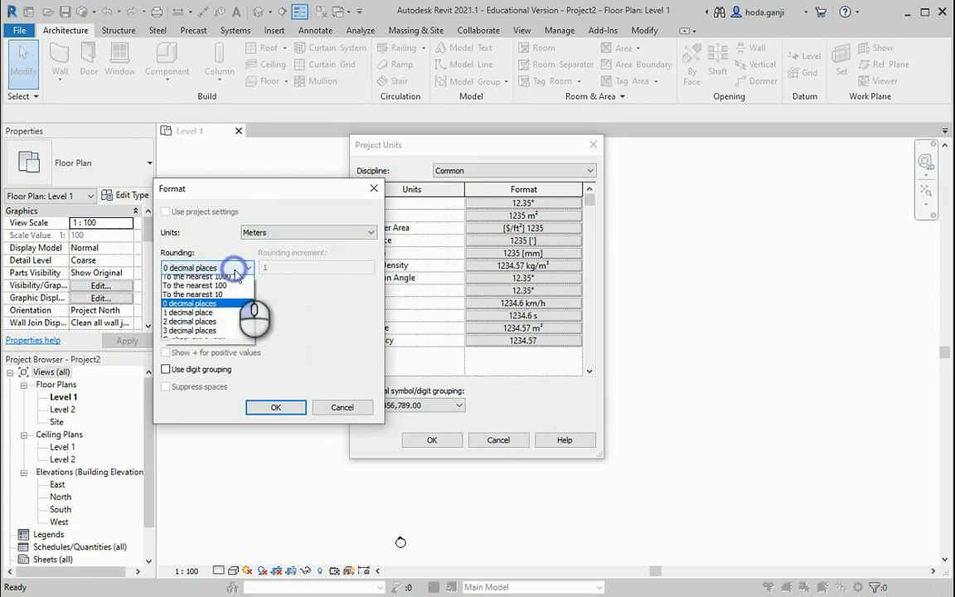
{"action": "left_click", "coordinate": [189, 330]}
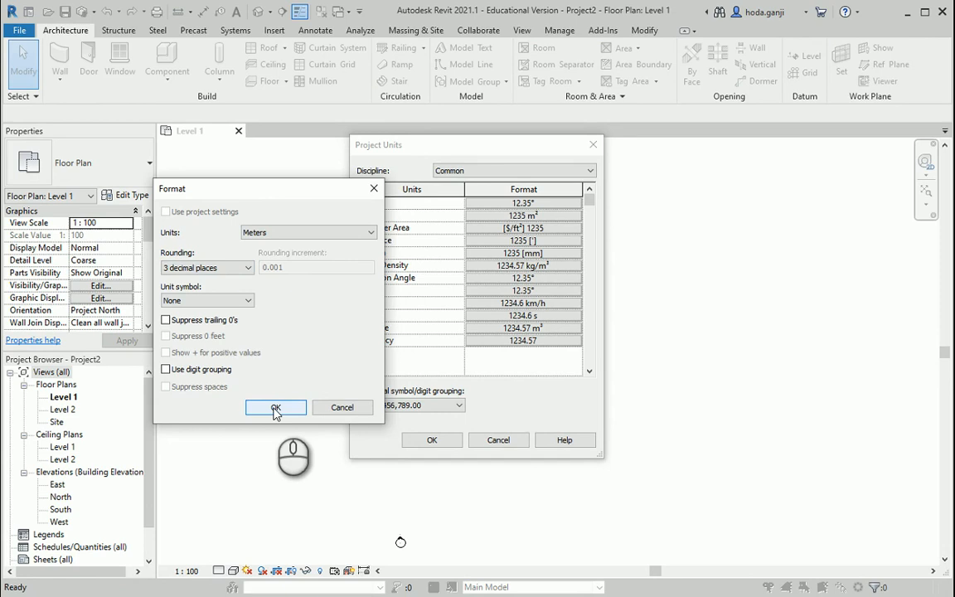
{"action": "left_click", "coordinate": [275, 408]}
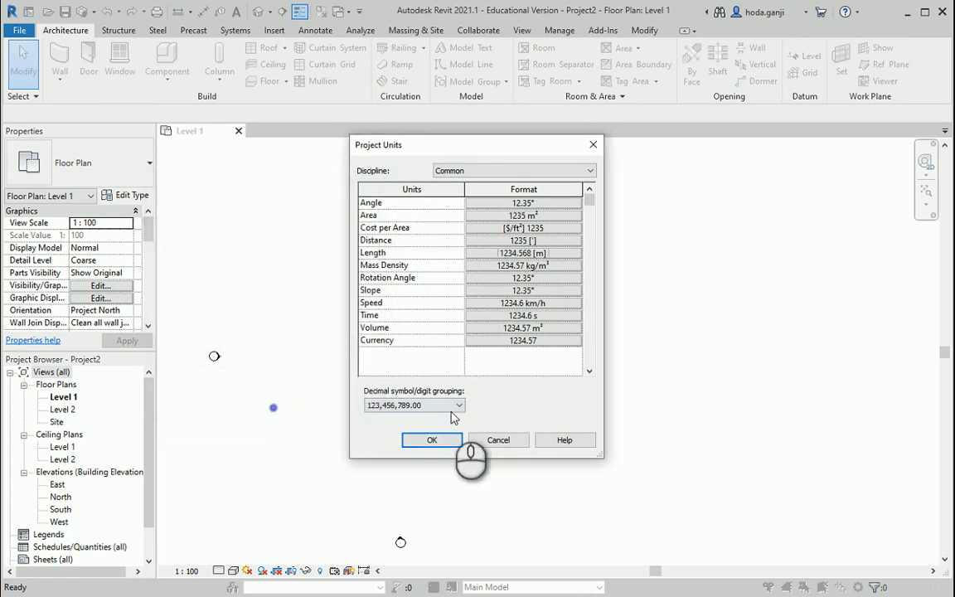
{"action": "left_click", "coordinate": [431, 440]}
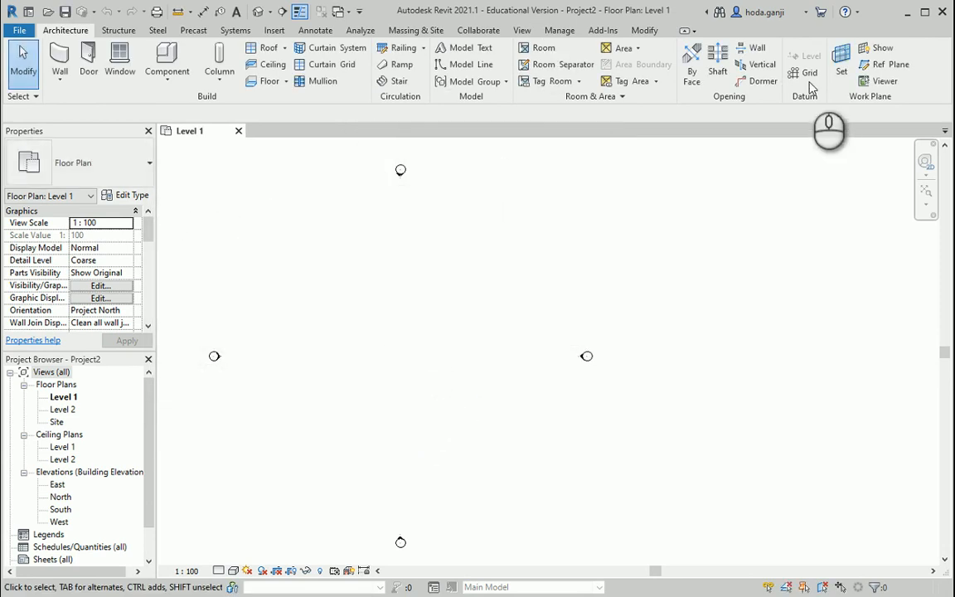
- Launch Dynamo from the Manage tab
{"action": "left_click", "coordinate": [561, 30]}
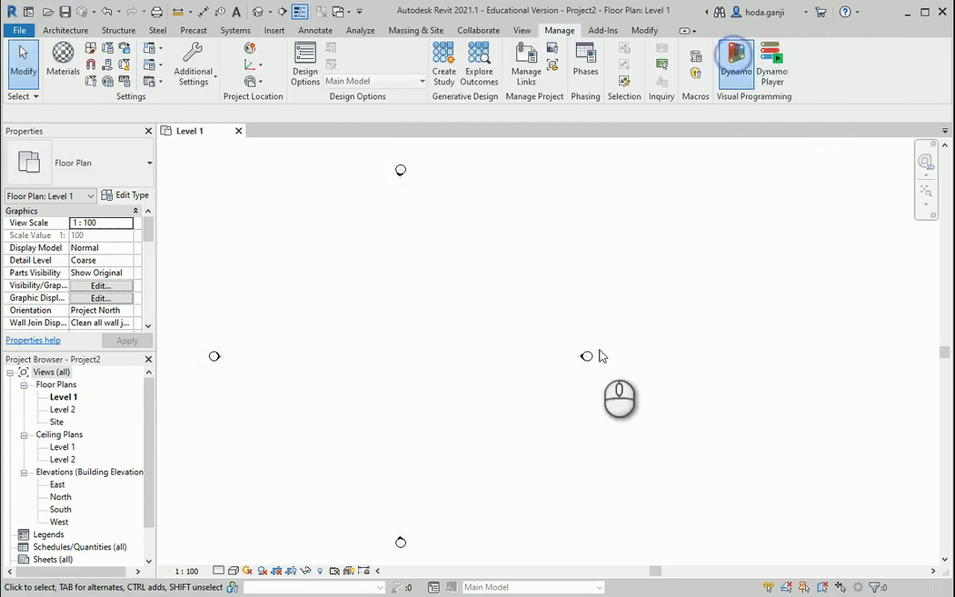
{"action": "left_click", "coordinate": [736, 57]}
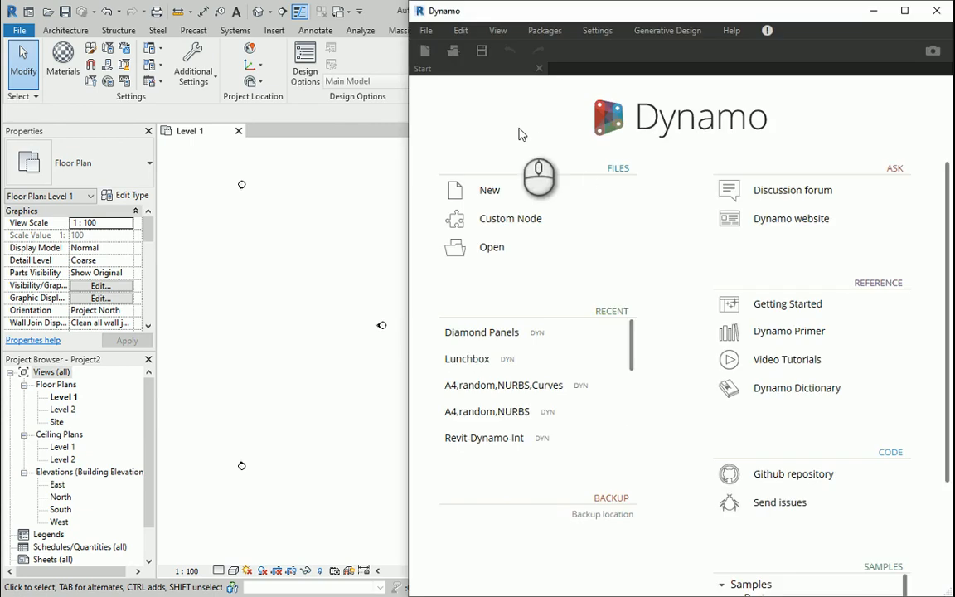
- Start an empty Dynamo graph, place one straight wall on Level 1, and show it in 3D
{"action": "left_click", "coordinate": [489, 189]}
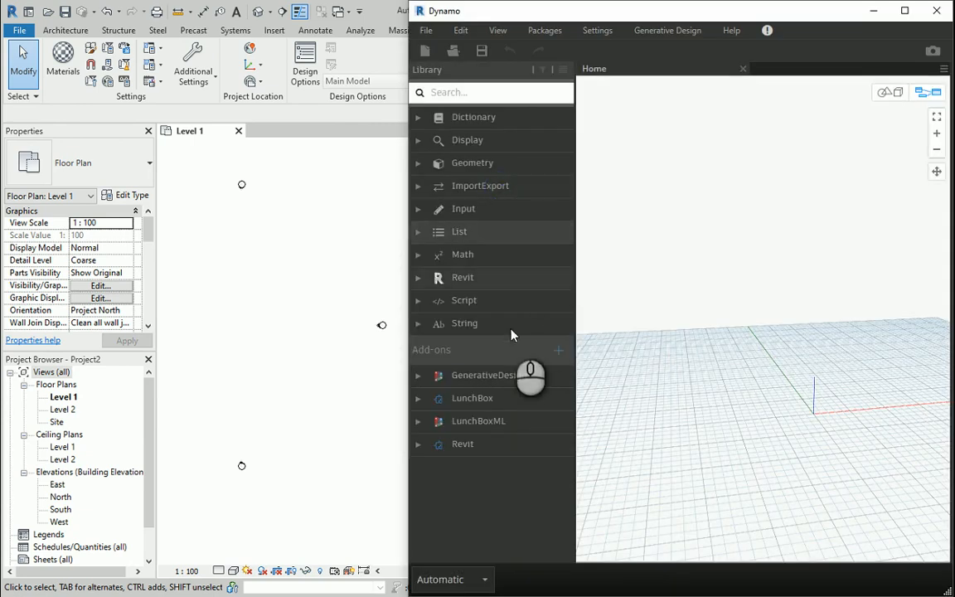
{"action": "mouse_move", "coordinate": [489, 407]}
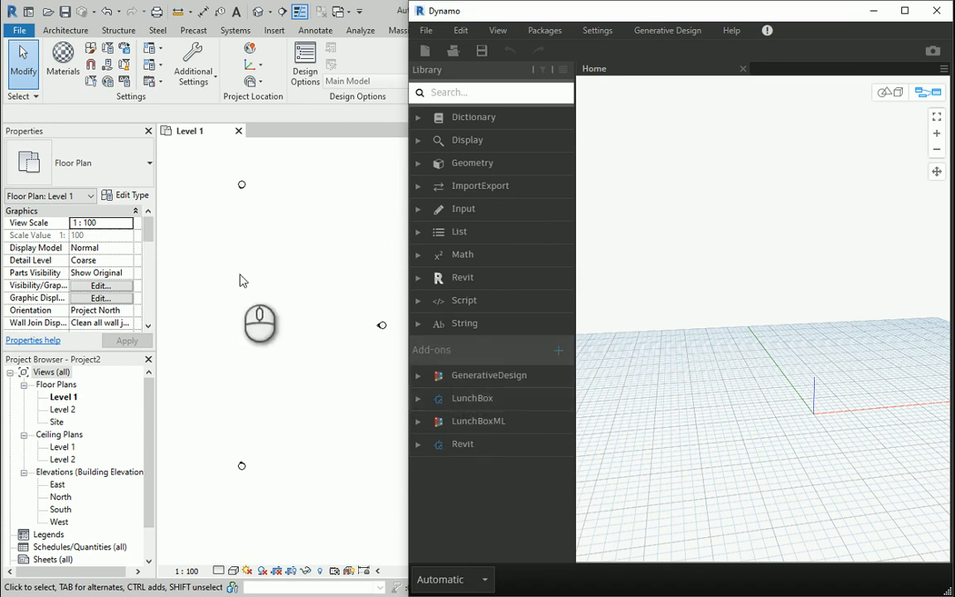
{"action": "left_click", "coordinate": [64, 30]}
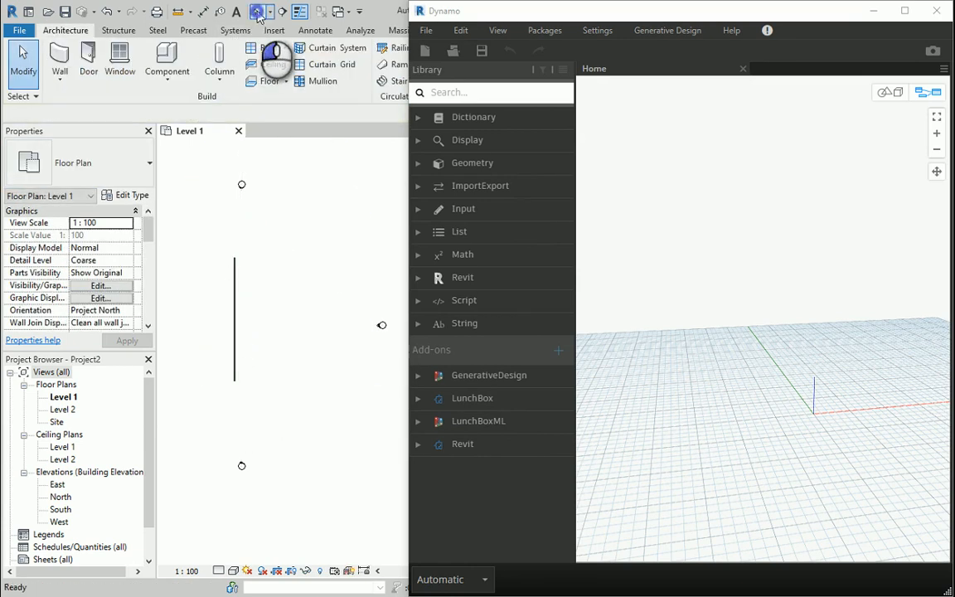
{"action": "left_click", "coordinate": [262, 10]}
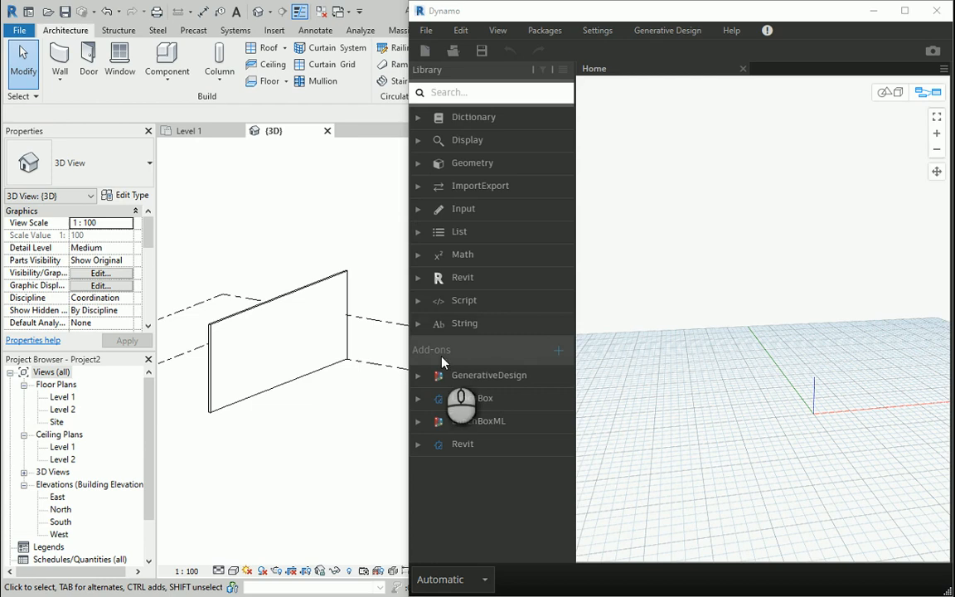
- Add a Revit Selection Select Face node and pick the wall's face with it
{"action": "right_click", "coordinate": [637, 162]}
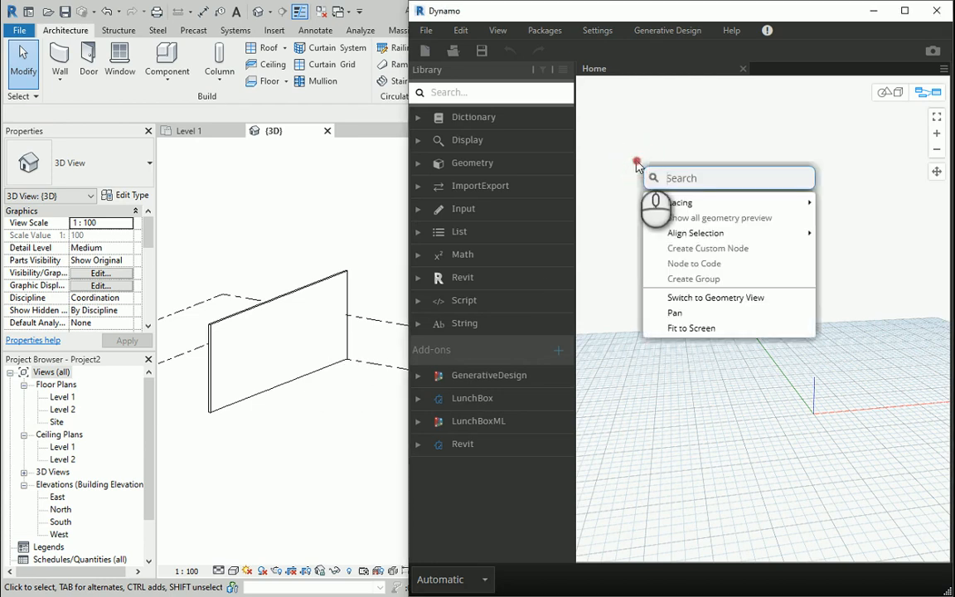
{"action": "type", "text": "select"}
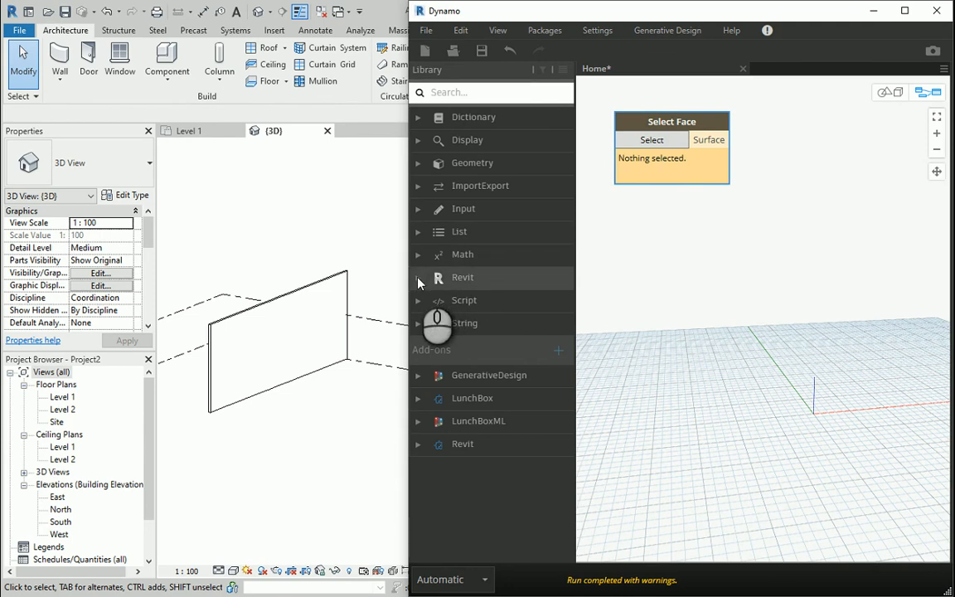
{"action": "left_click", "coordinate": [418, 277]}
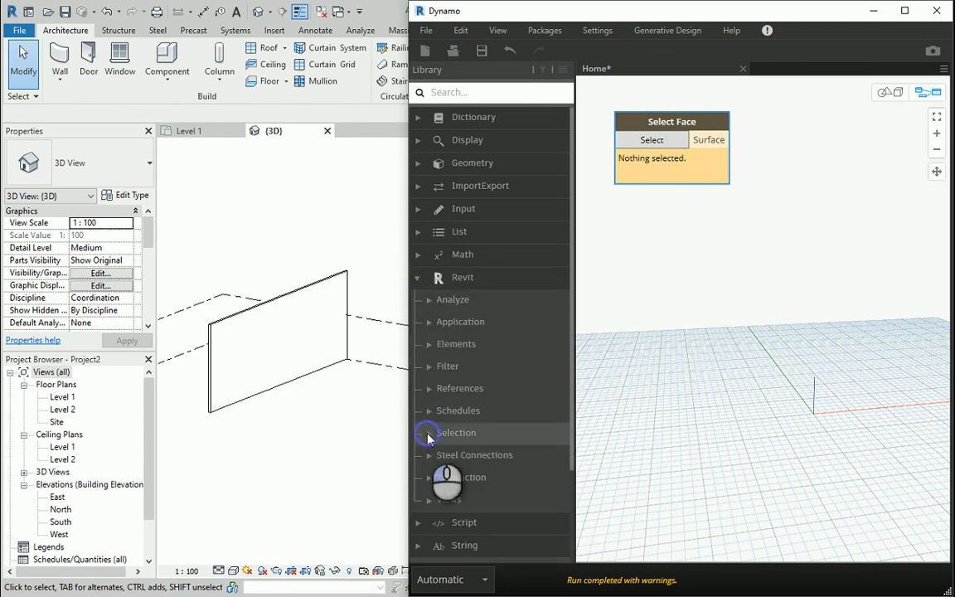
{"action": "left_click", "coordinate": [458, 432]}
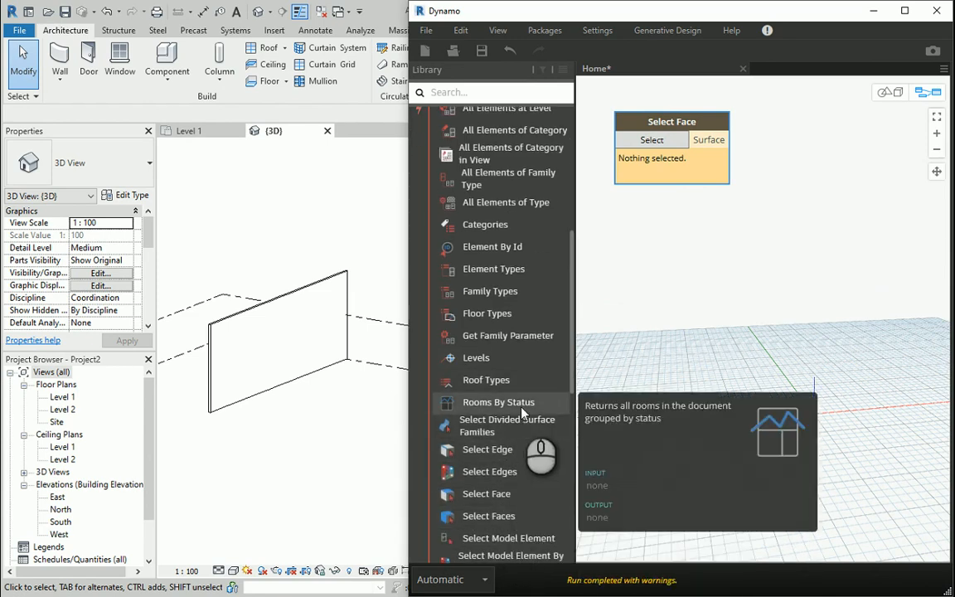
{"action": "scroll", "scroll_direction": "up", "scroll_amount": 3}
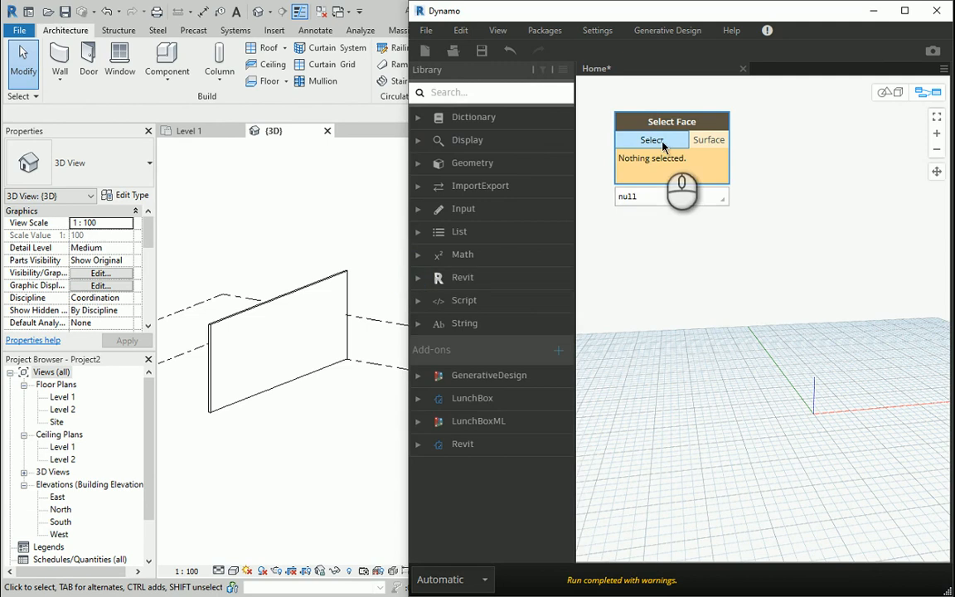
{"action": "left_click", "coordinate": [652, 139]}
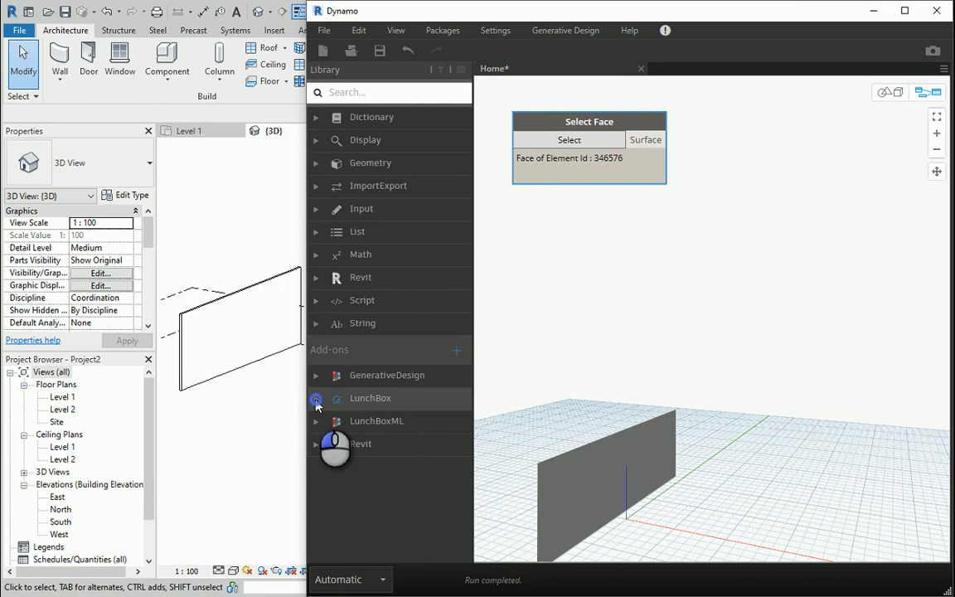
- Add LunchBox's Panel.PanelDiamond node and feed it the Select Face surface, with Dynamo maximized
{"action": "left_click", "coordinate": [315, 398]}
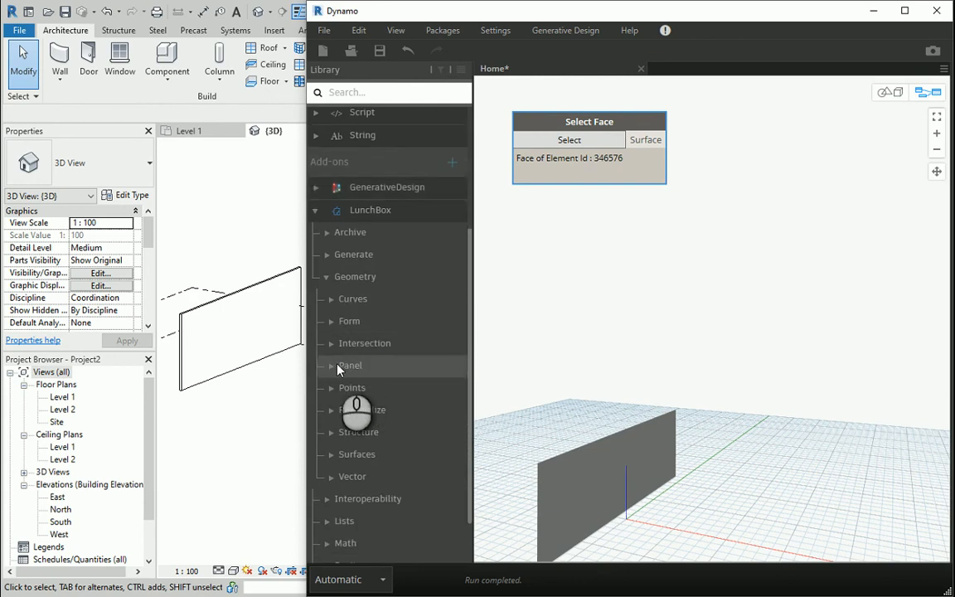
{"action": "left_click", "coordinate": [348, 364]}
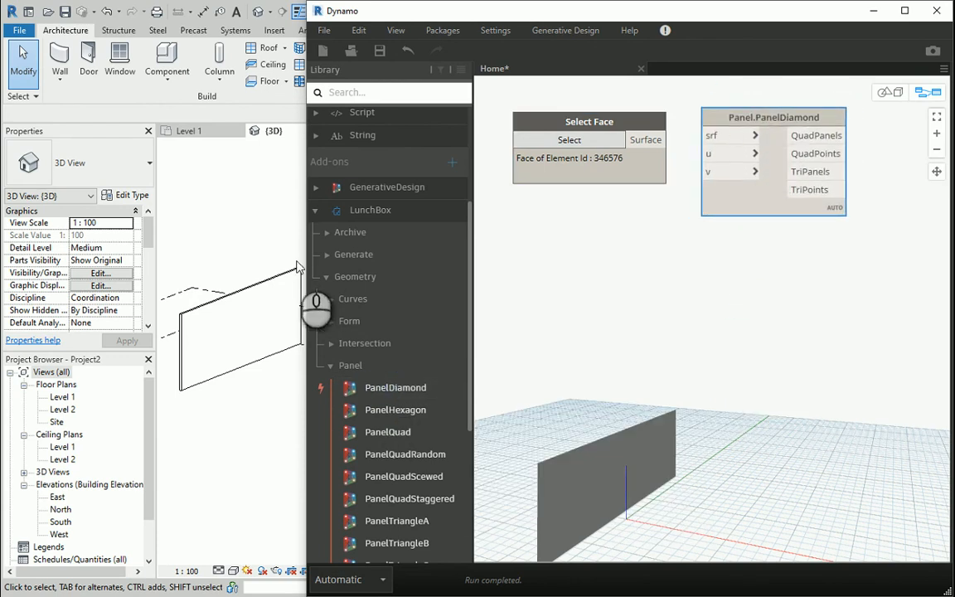
{"action": "left_click", "coordinate": [906, 10]}
{"action": "type", "text": "n"}
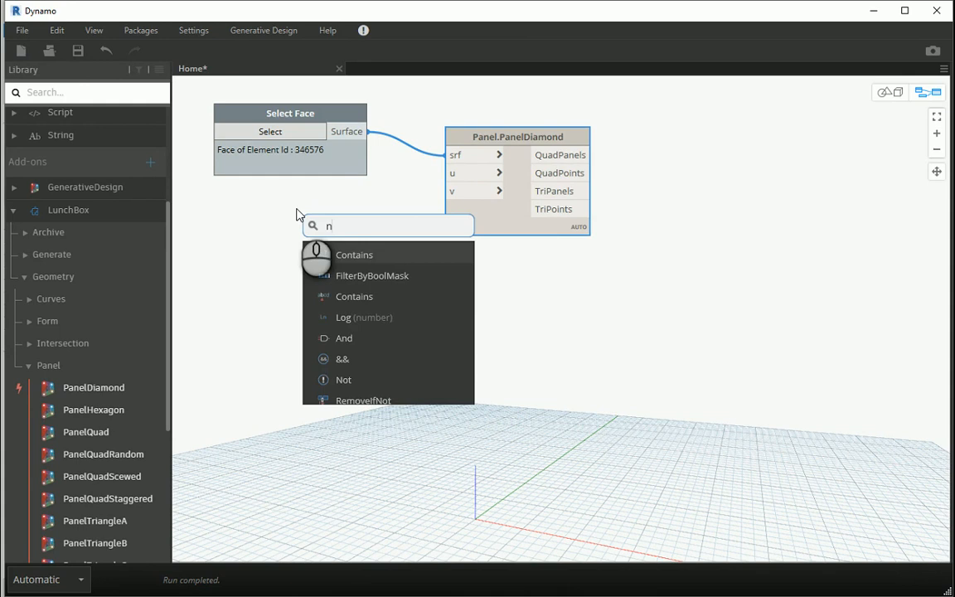
- Add two Number Sliders (step 1, value 10) wired to PanelDiamond's u and v inputs
{"action": "left_click", "coordinate": [363, 317]}
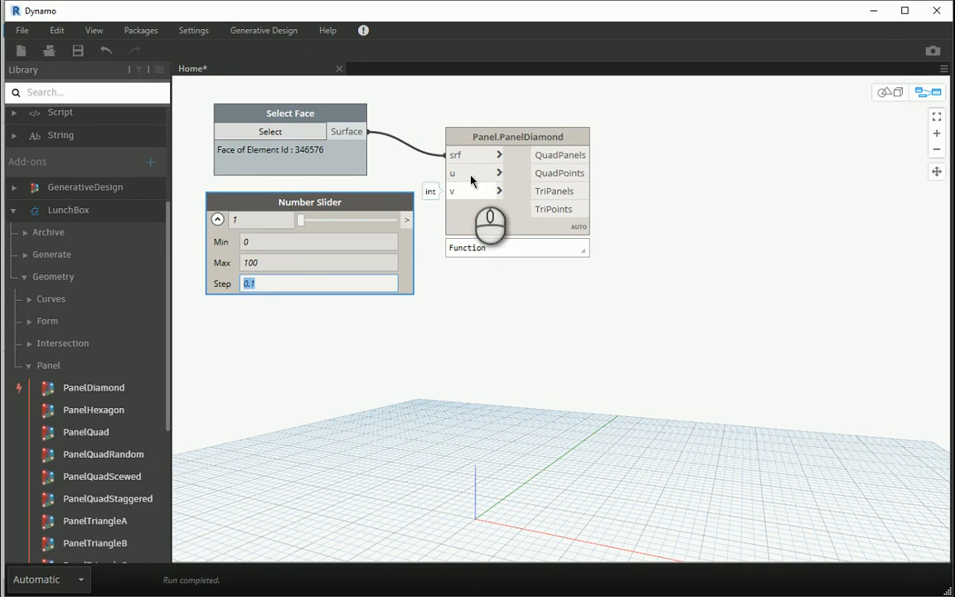
{"action": "mouse_move", "coordinate": [465, 193]}
{"action": "type", "text": "1"}
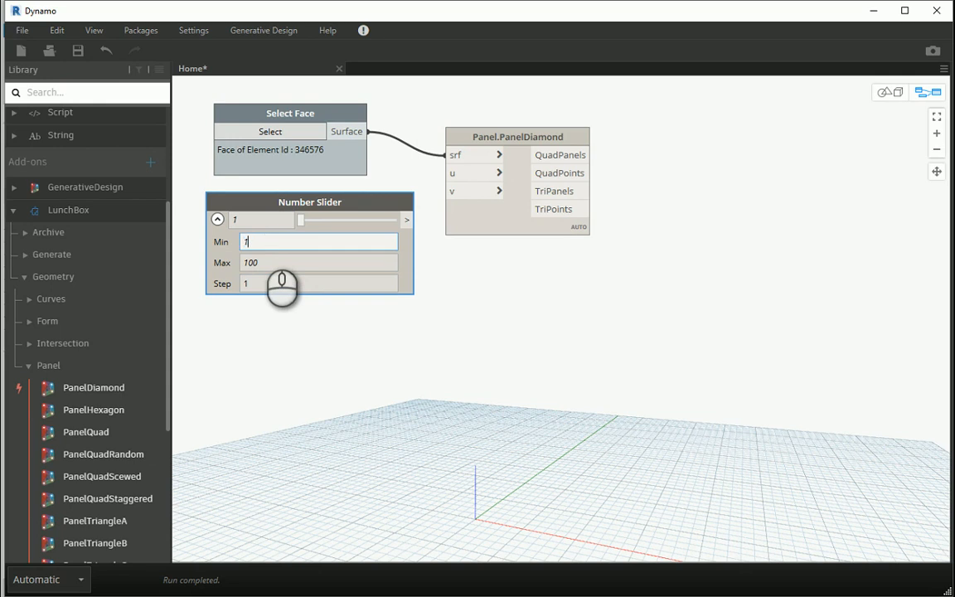
{"action": "left_click", "coordinate": [319, 262]}
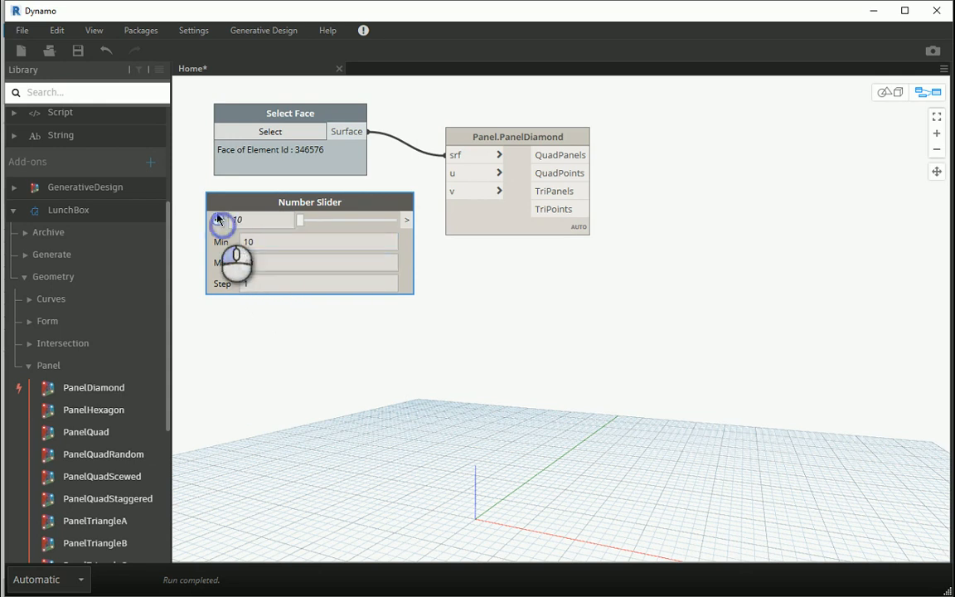
{"action": "left_click", "coordinate": [219, 219]}
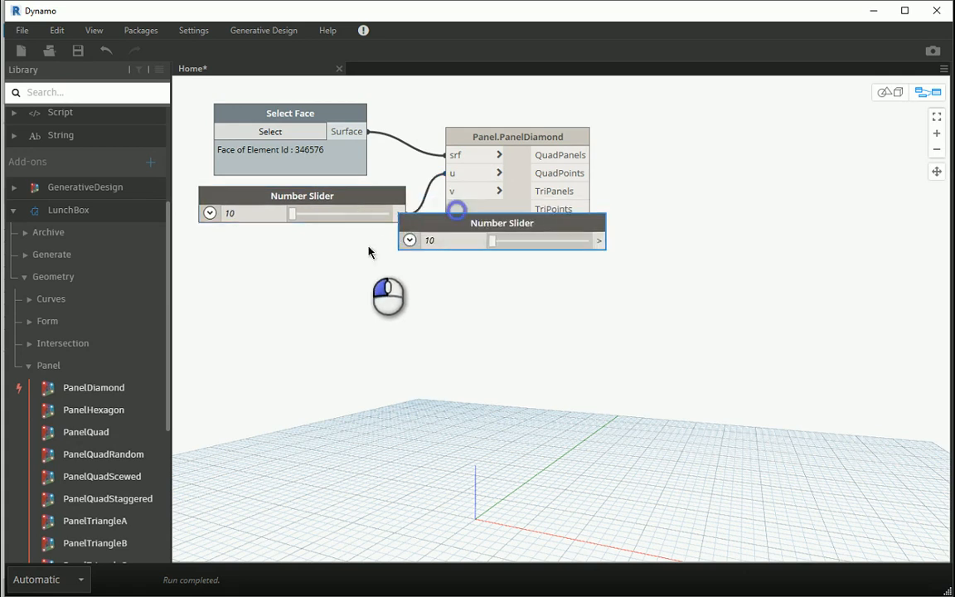
{"action": "left_click_drag", "start_coordinate": [501, 223], "coordinate": [302, 243]}
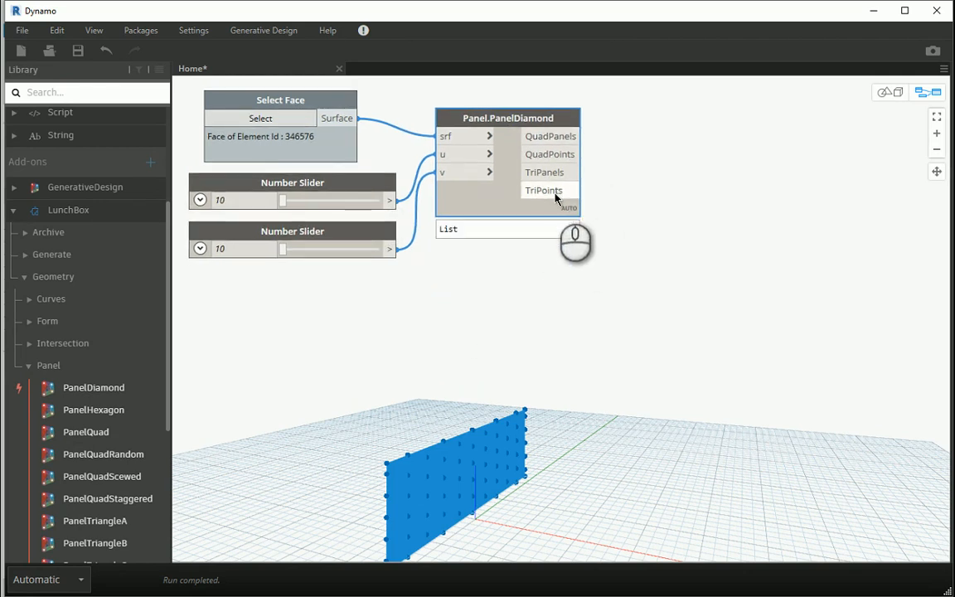
- Add an Object.Identity node fed by PanelDiamond's QuadPanels and hide the diamond node's preview
{"action": "right_click", "coordinate": [646, 148]}
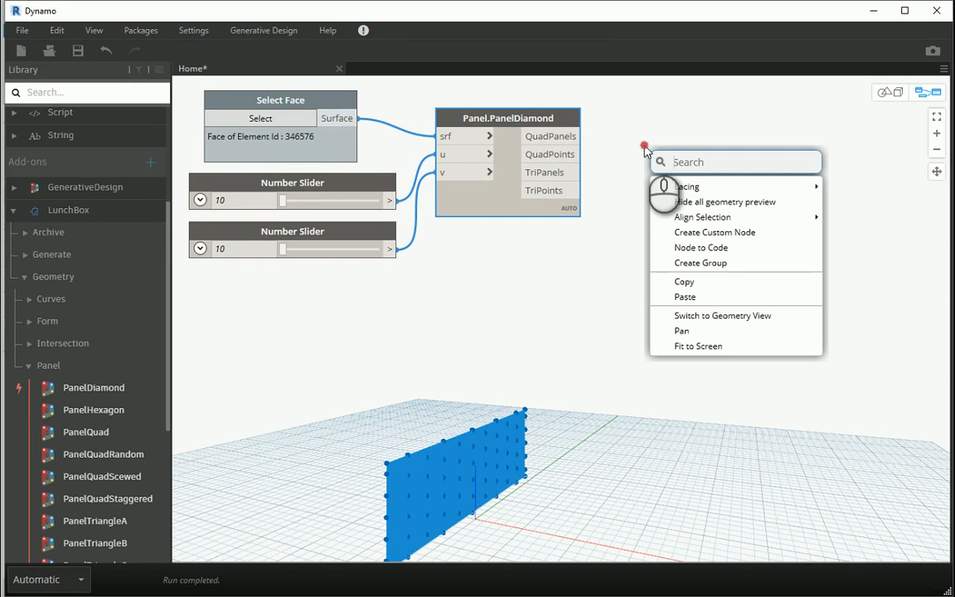
{"action": "type", "text": "identity"}
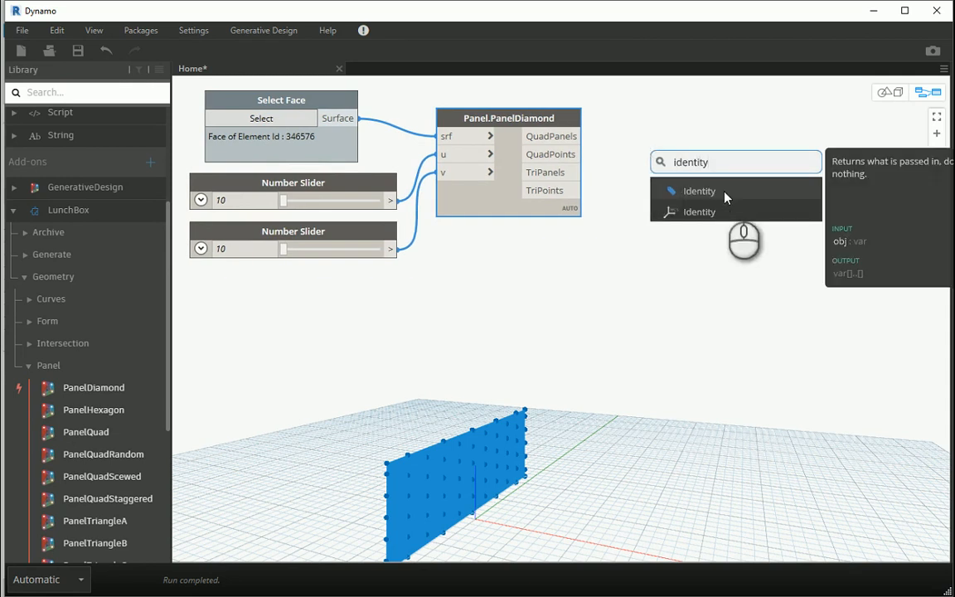
{"action": "left_click", "coordinate": [700, 191]}
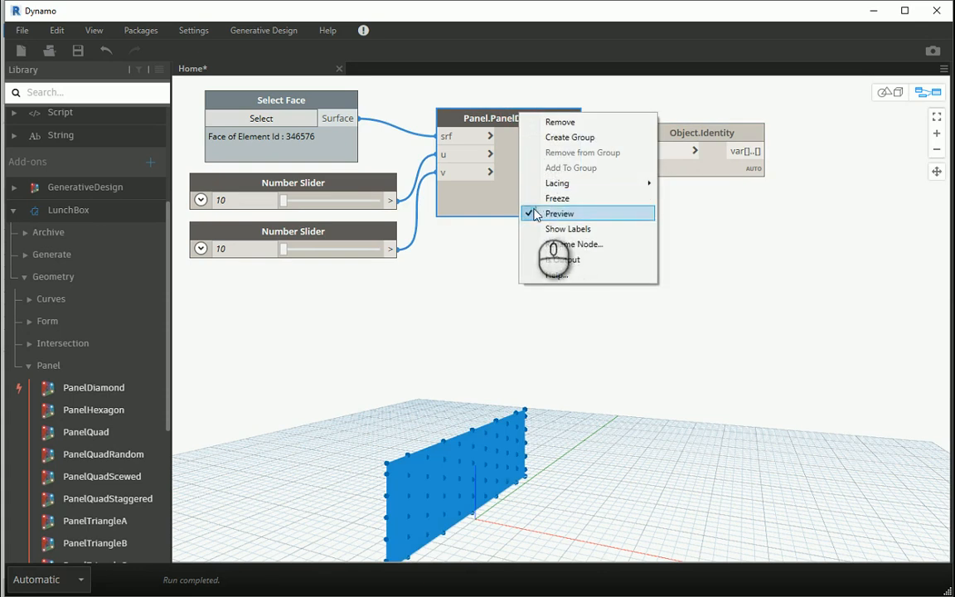
{"action": "left_click", "coordinate": [559, 213]}
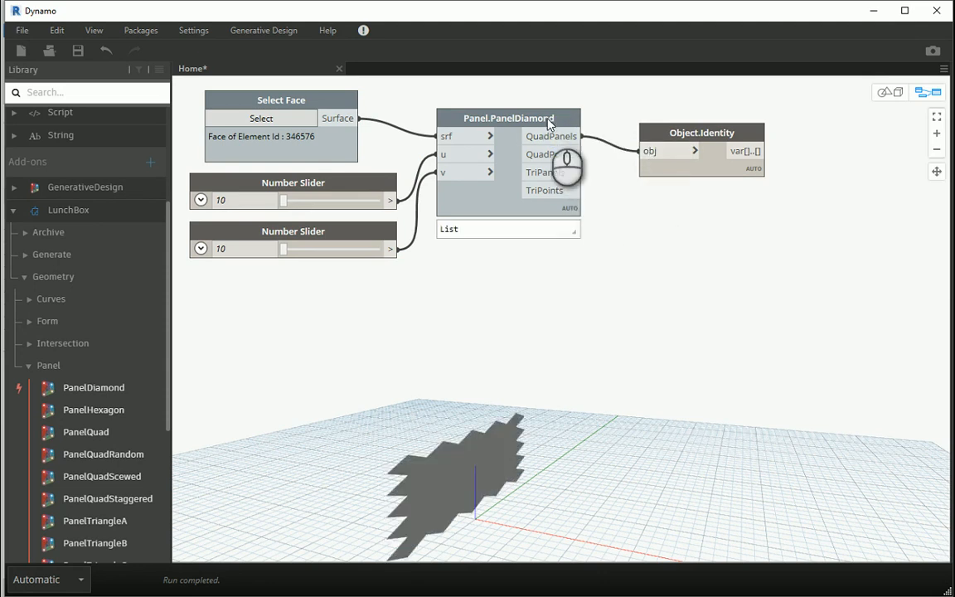
{"action": "left_click", "coordinate": [567, 229]}
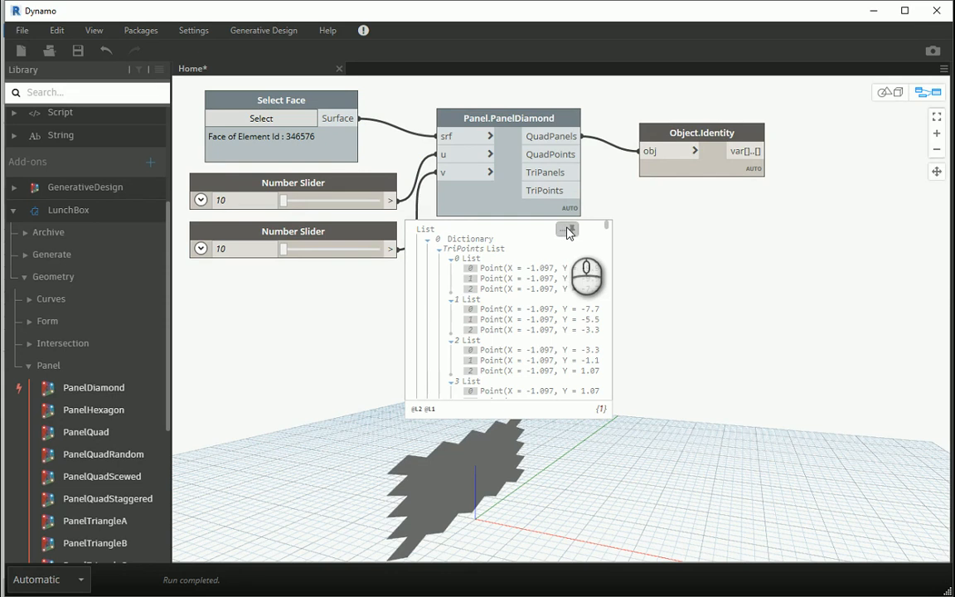
{"action": "left_click", "coordinate": [568, 230]}
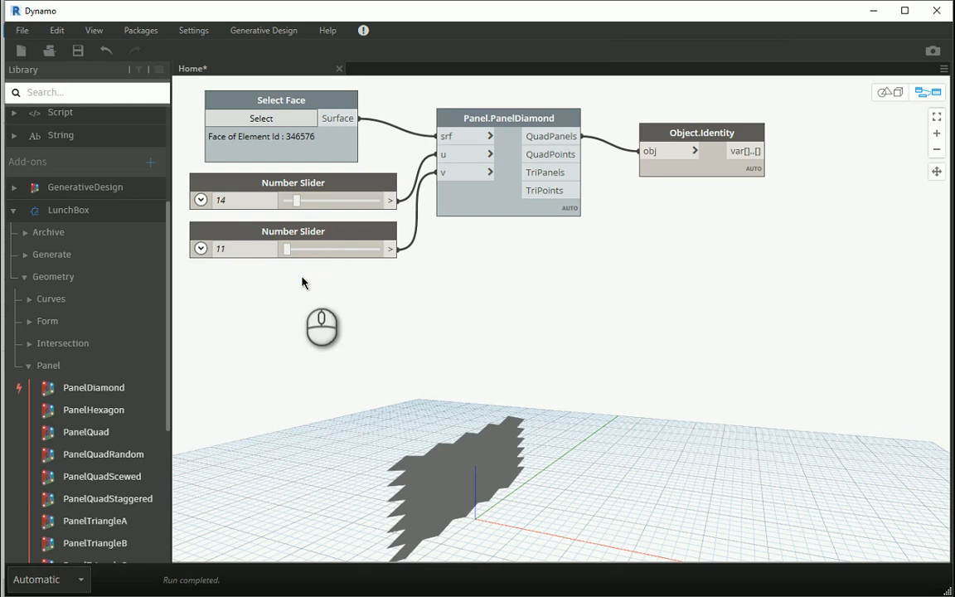
- Raise the panel count sliders to 13 and 14, giving 78 highlighted panel surfaces
{"action": "left_click_drag", "start_coordinate": [285, 249], "coordinate": [296, 249]}
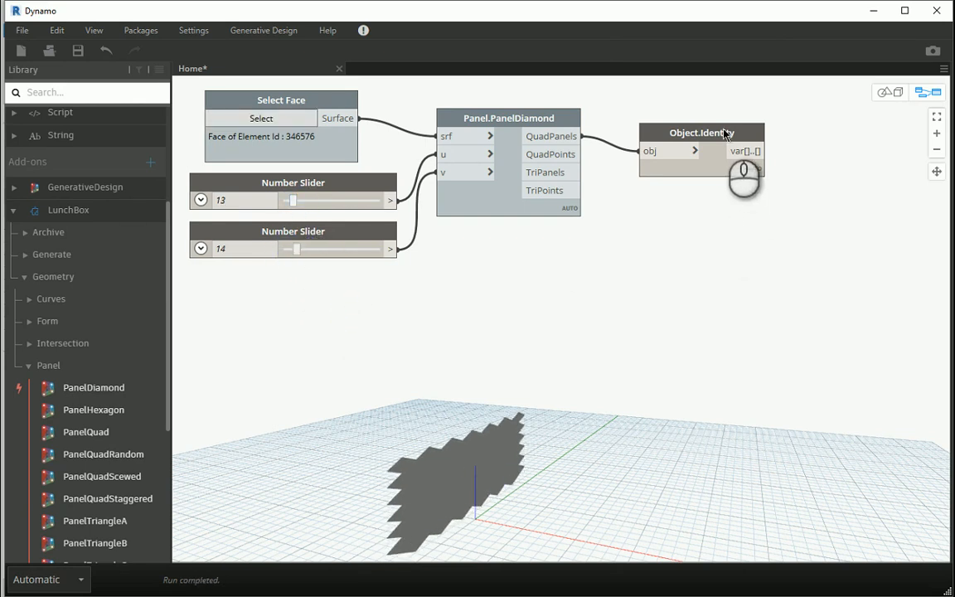
{"action": "left_click", "coordinate": [743, 150]}
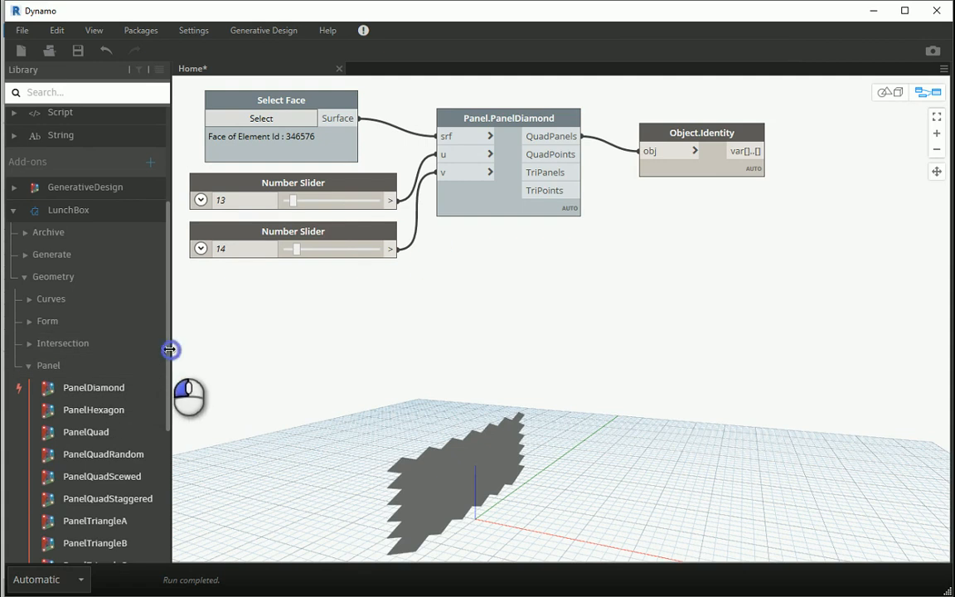
{"action": "left_click", "coordinate": [631, 133]}
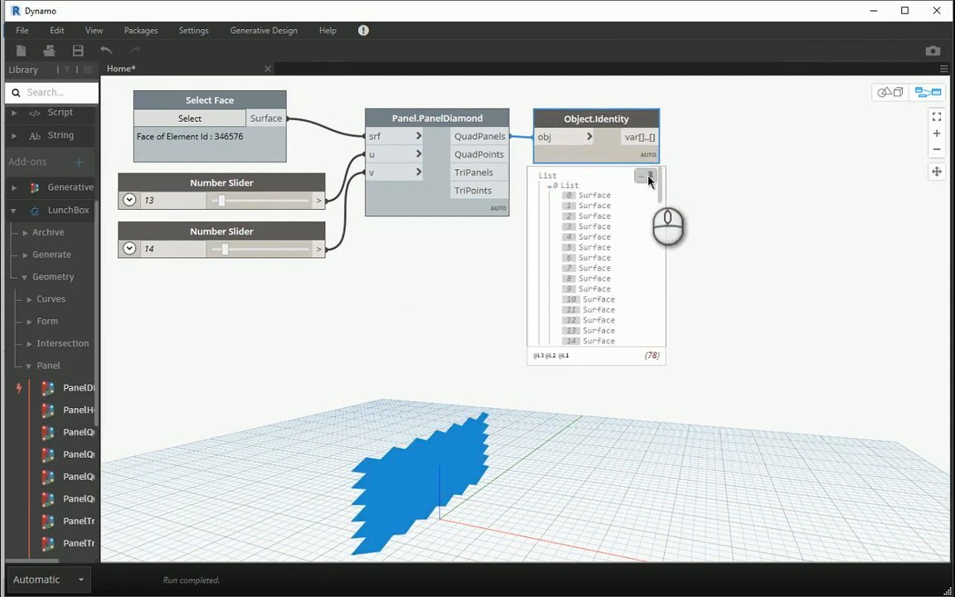
{"action": "left_click", "coordinate": [649, 177]}
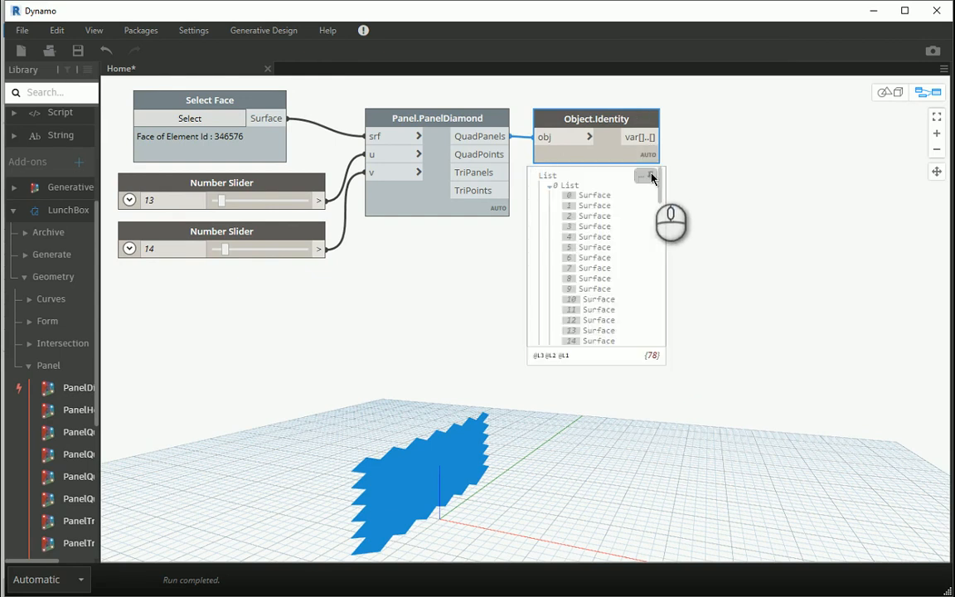
{"action": "left_click", "coordinate": [650, 176]}
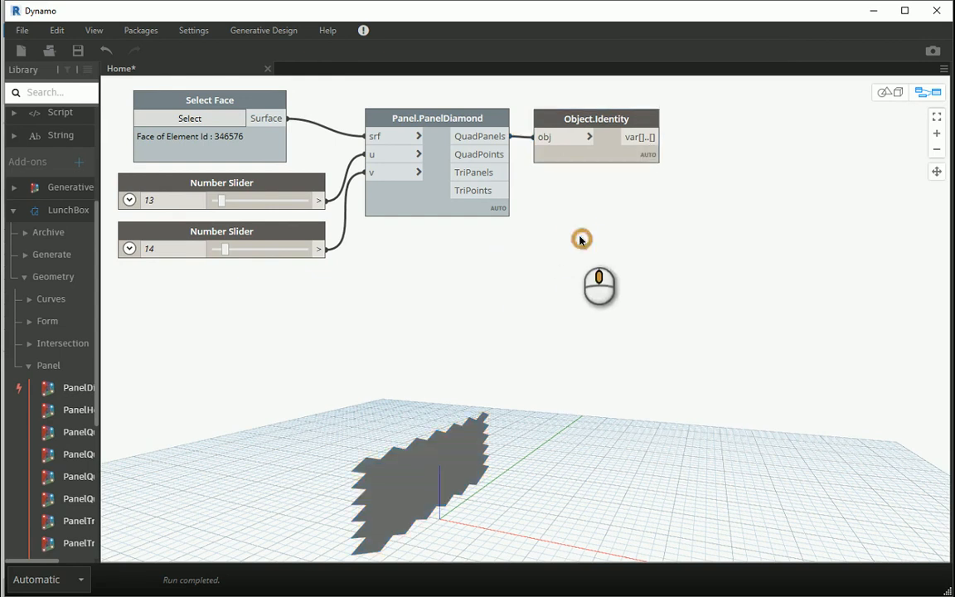
{"action": "right_click", "coordinate": [693, 141]}
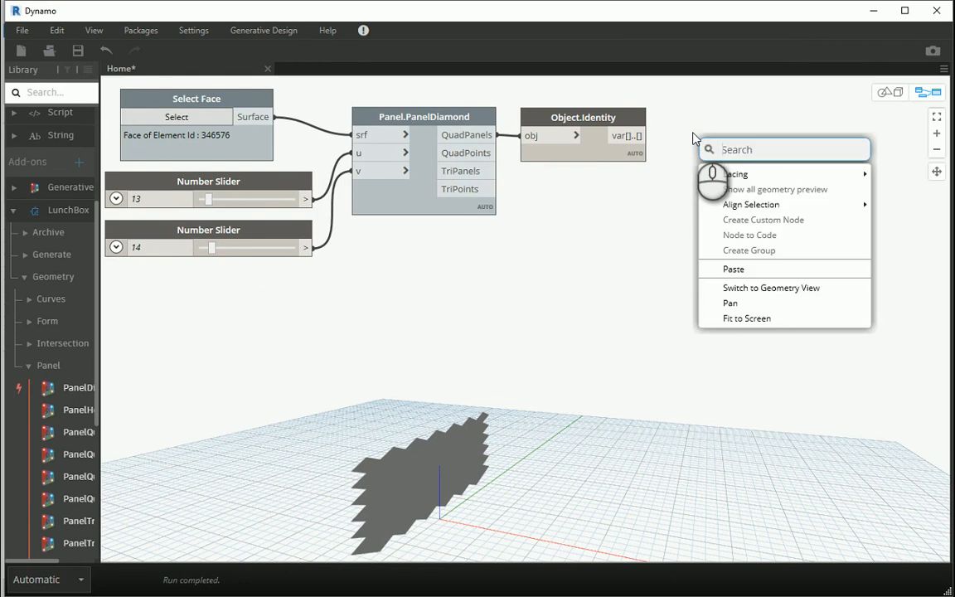
- Add a List.Flatten node taking the Identity output as its list
{"action": "type", "text": "flatten"}
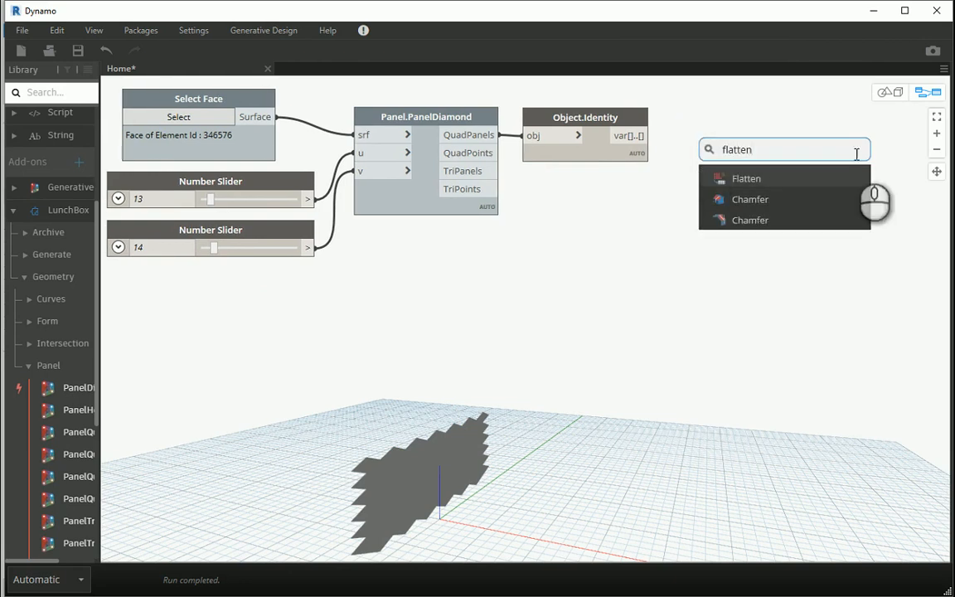
{"action": "left_click", "coordinate": [746, 179]}
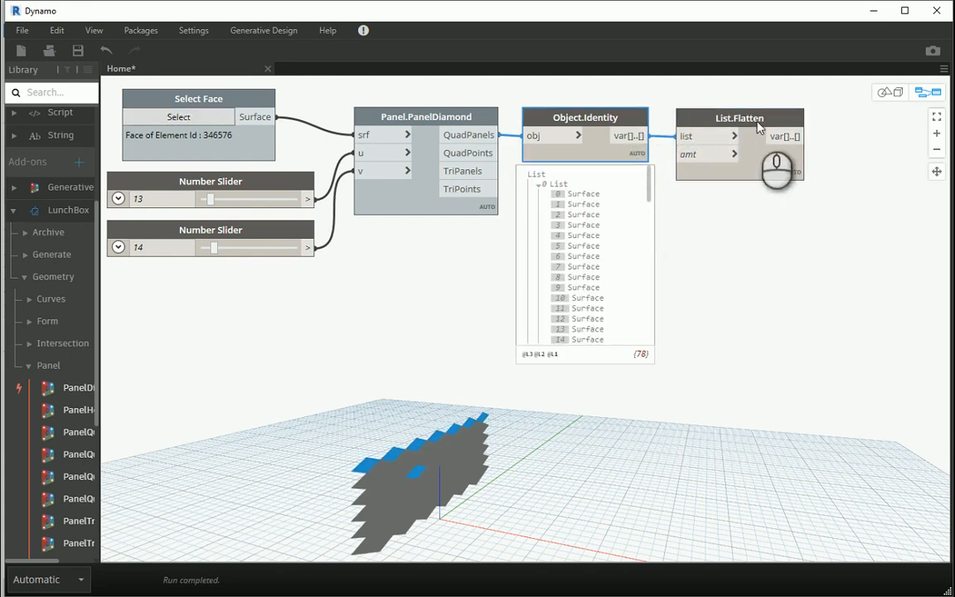
{"action": "left_click", "coordinate": [739, 117]}
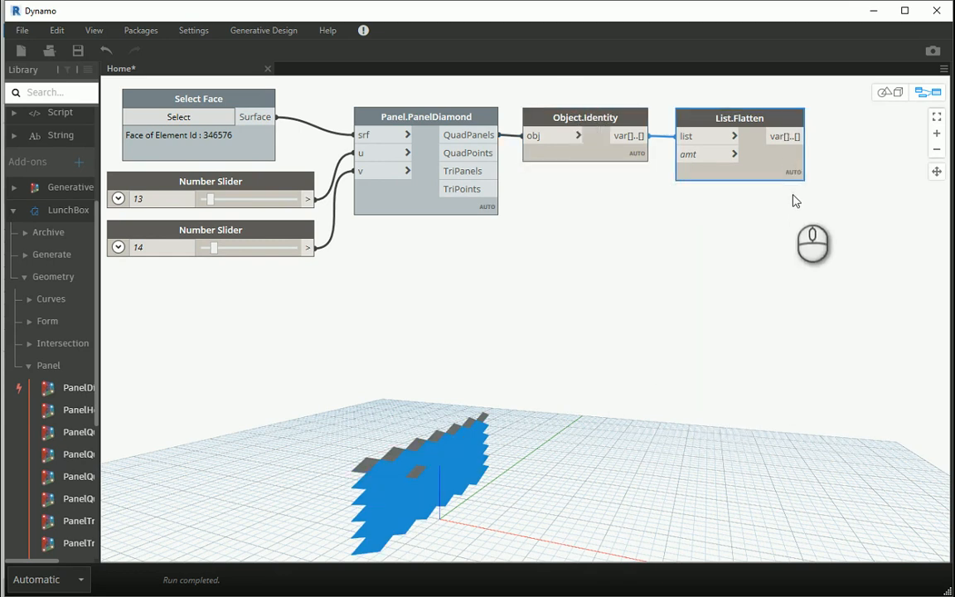
{"action": "mouse_move", "coordinate": [610, 153]}
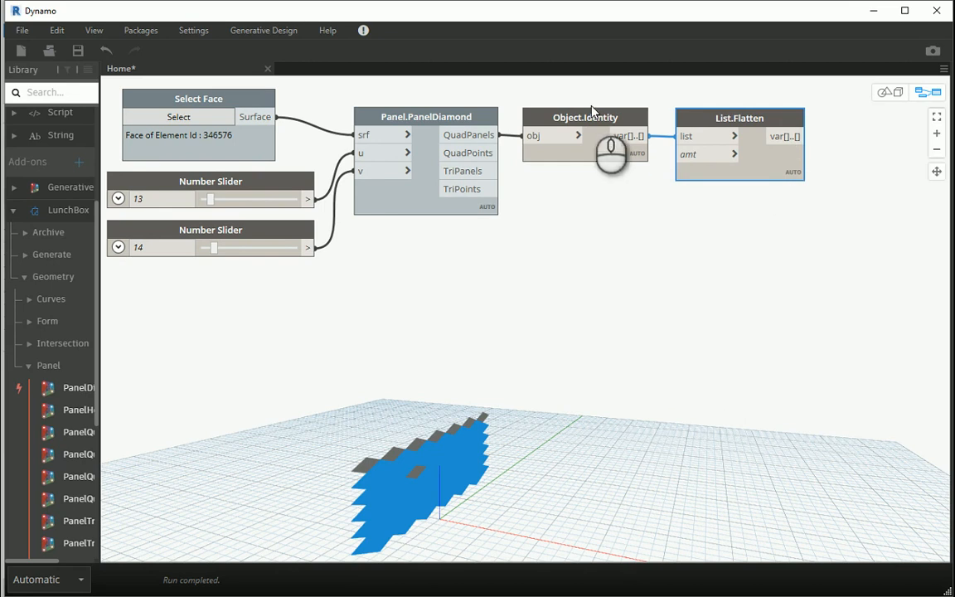
- Select all the nodes and create a group around them
{"action": "left_click_drag", "start_coordinate": [424, 116], "coordinate": [408, 140]}
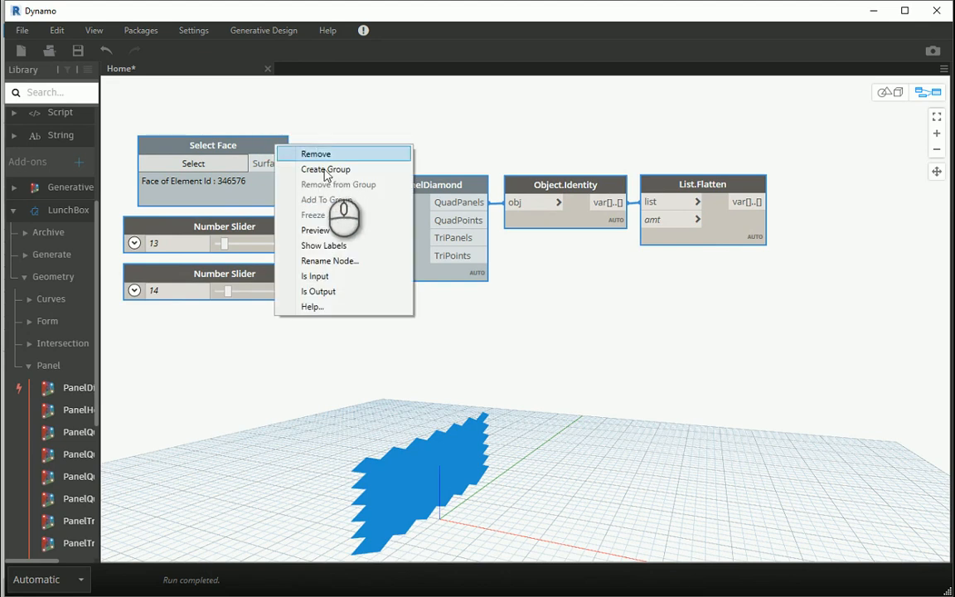
{"action": "left_click", "coordinate": [325, 169]}
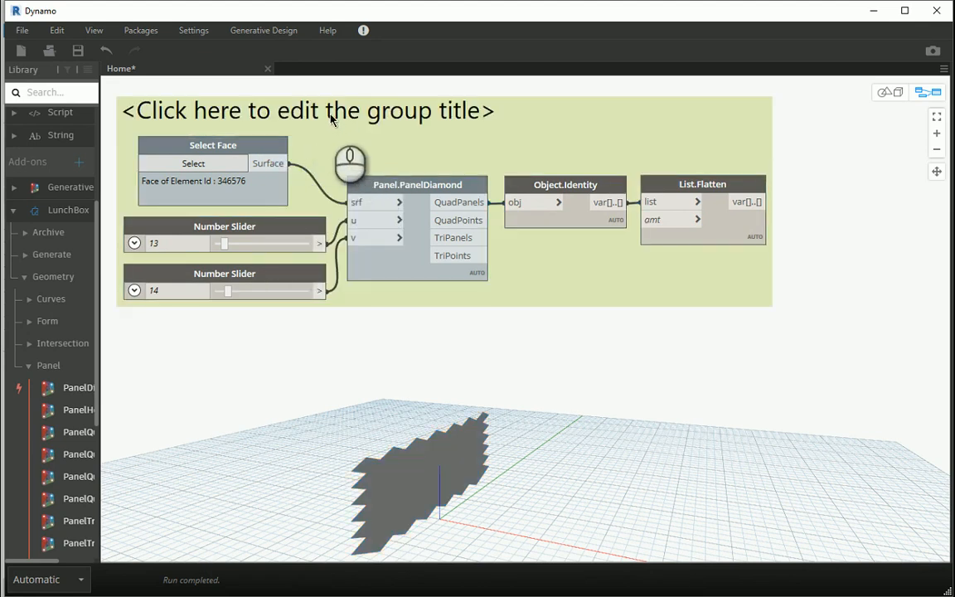
- Title the new node group 'Diamond Panels'
{"action": "left_click", "coordinate": [312, 110]}
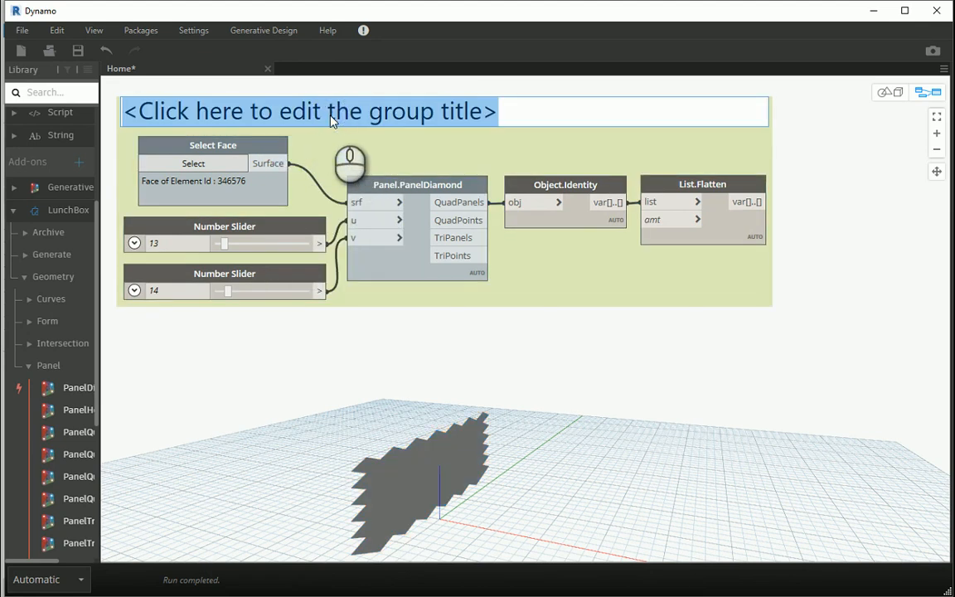
{"action": "type", "text": "Diamond P"}
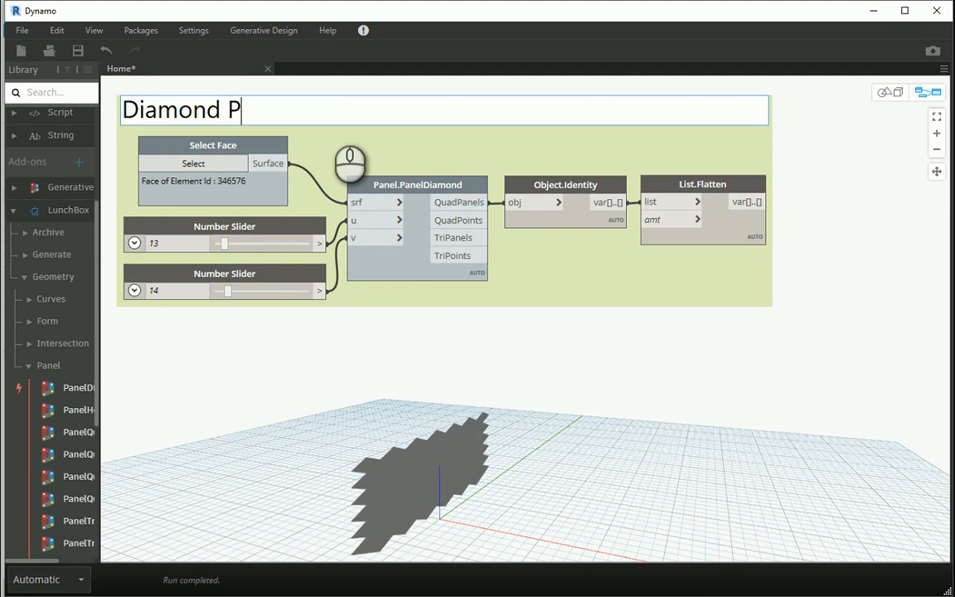
{"action": "type", "text": "anels"}
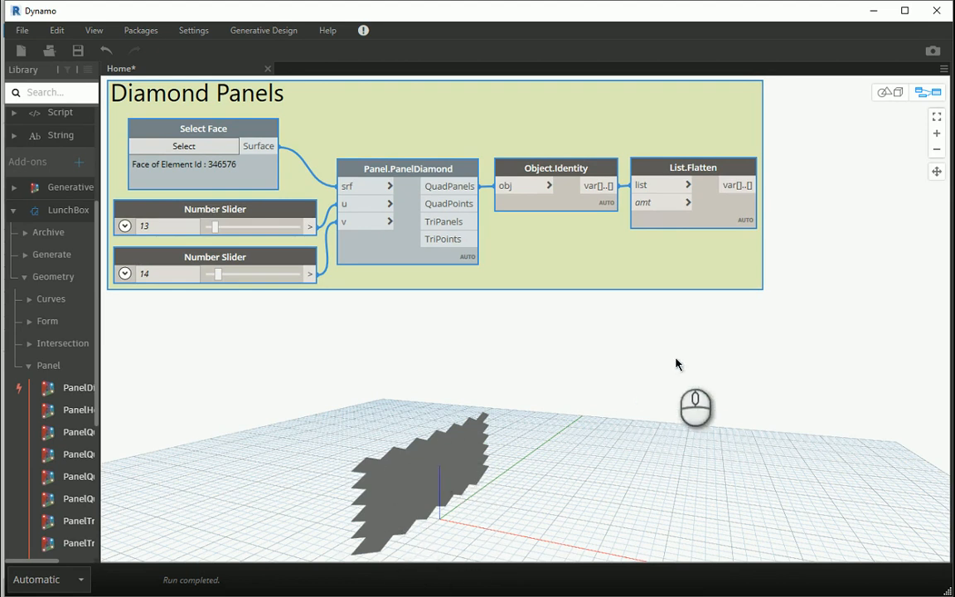
{"action": "mouse_move", "coordinate": [627, 329]}
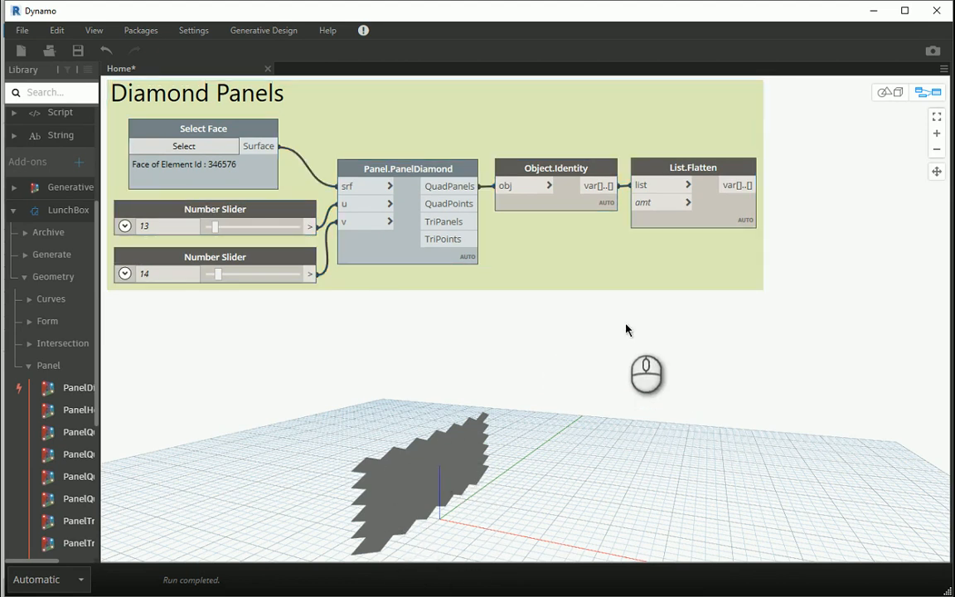
{"action": "mouse_move", "coordinate": [726, 177]}
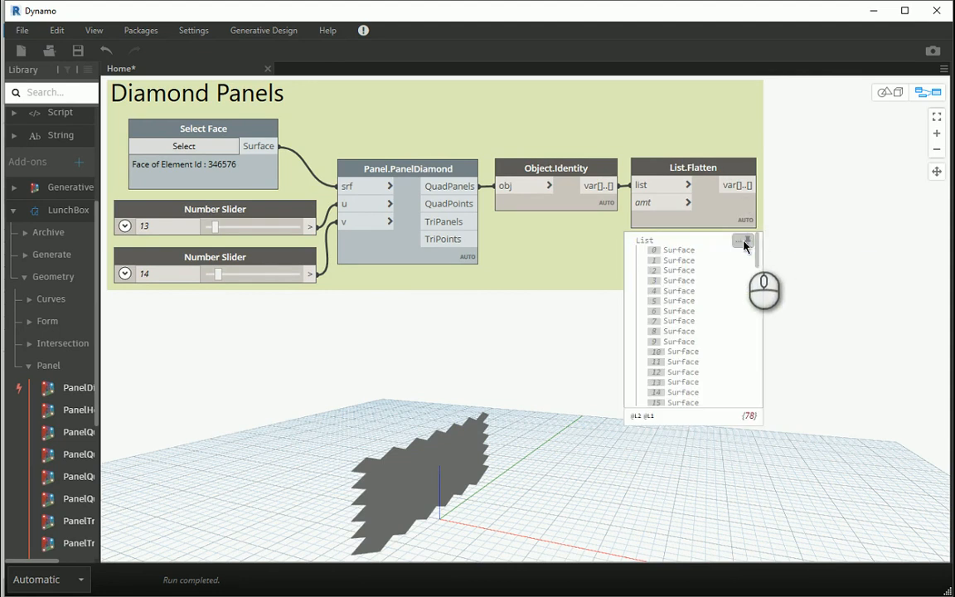
- Add a Surface.Thicken node receiving List.Flatten's panel surfaces
{"action": "right_click", "coordinate": [604, 317]}
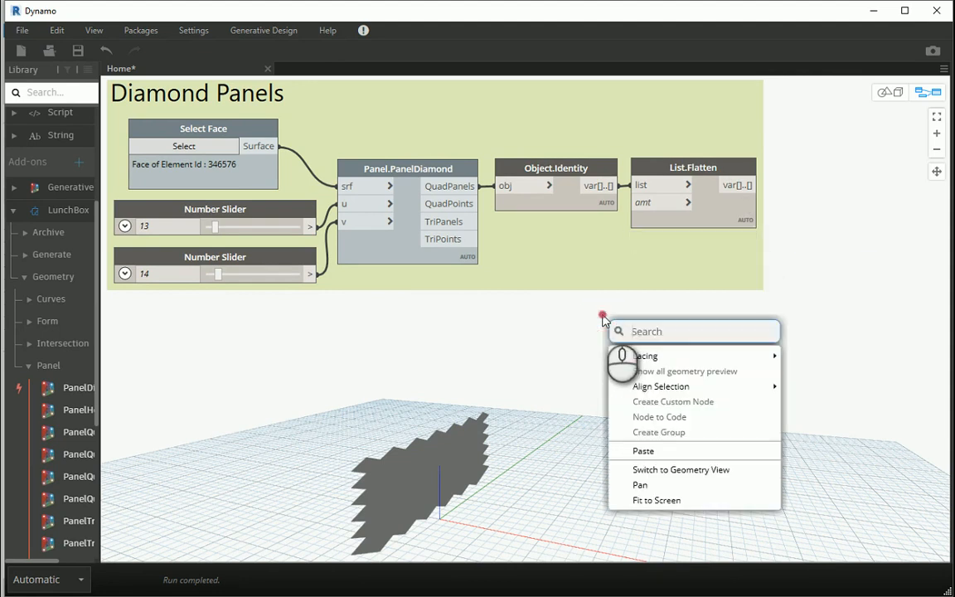
{"action": "type", "text": "thicken"}
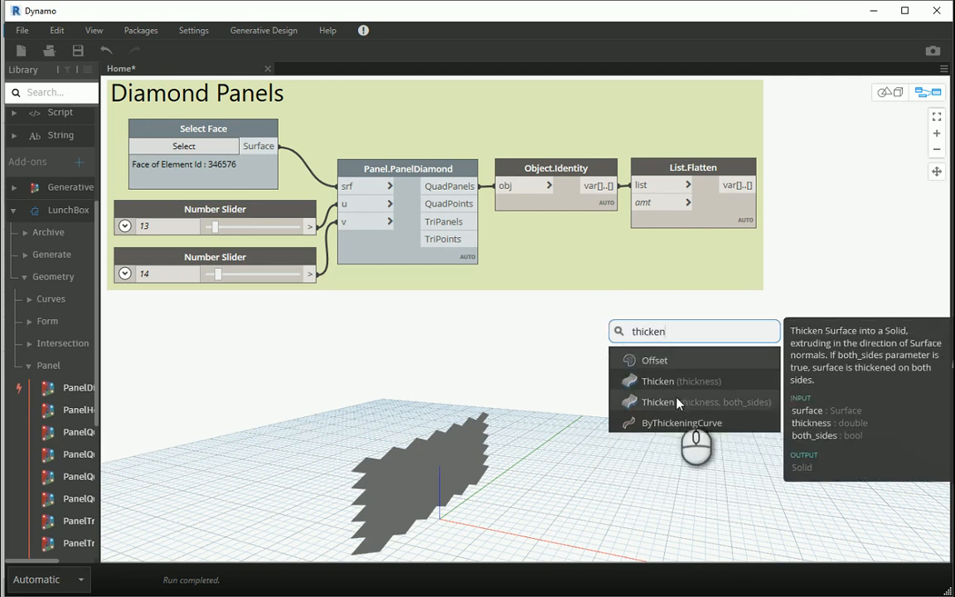
{"action": "left_click", "coordinate": [682, 380]}
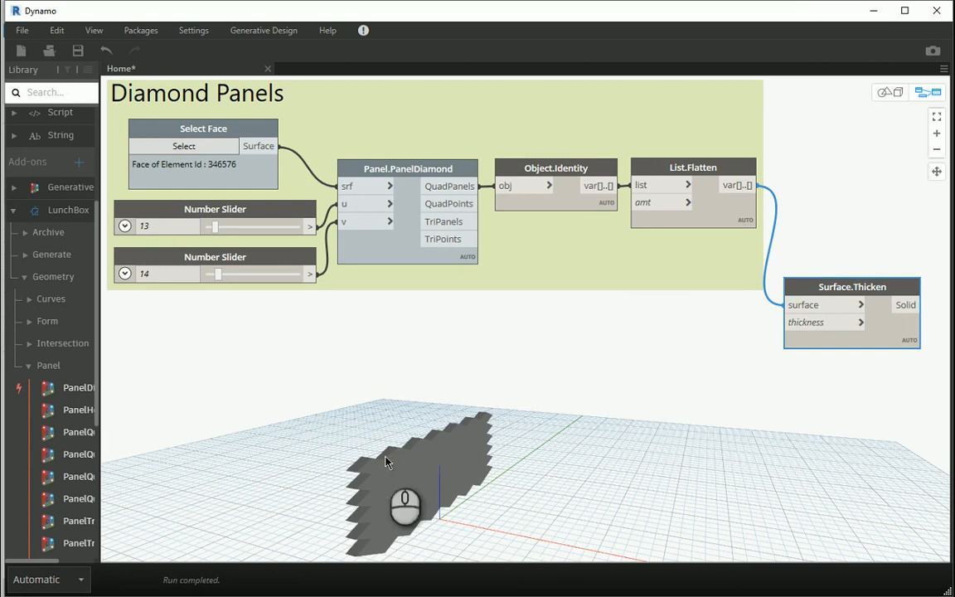
{"action": "mouse_move", "coordinate": [686, 391]}
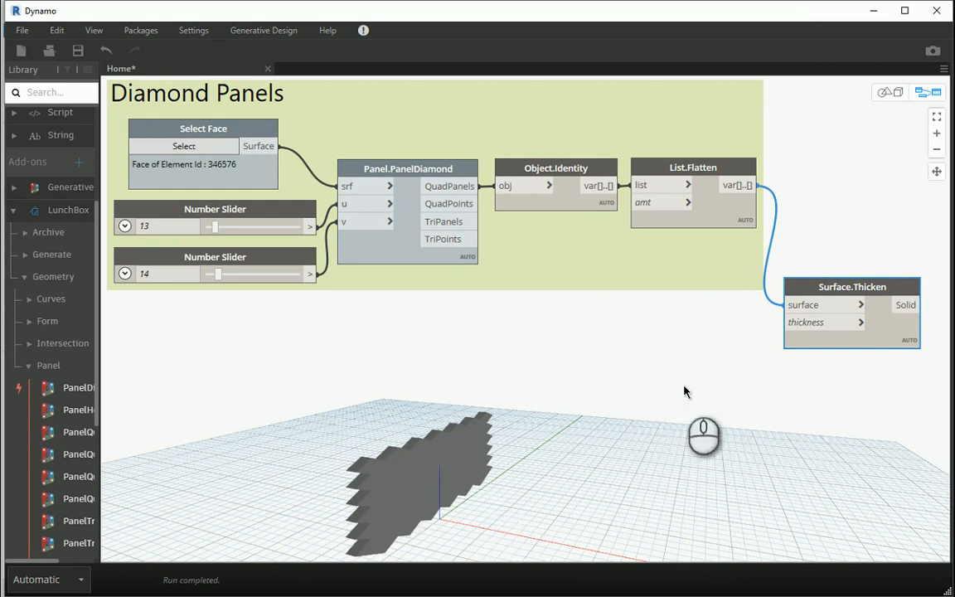
{"action": "mouse_move", "coordinate": [600, 435]}
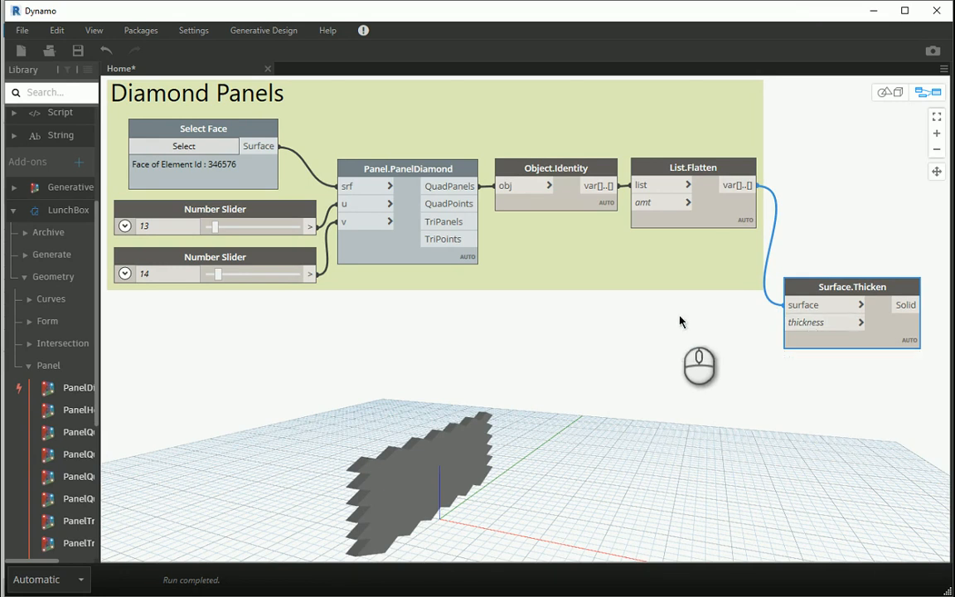
{"action": "mouse_move", "coordinate": [397, 326]}
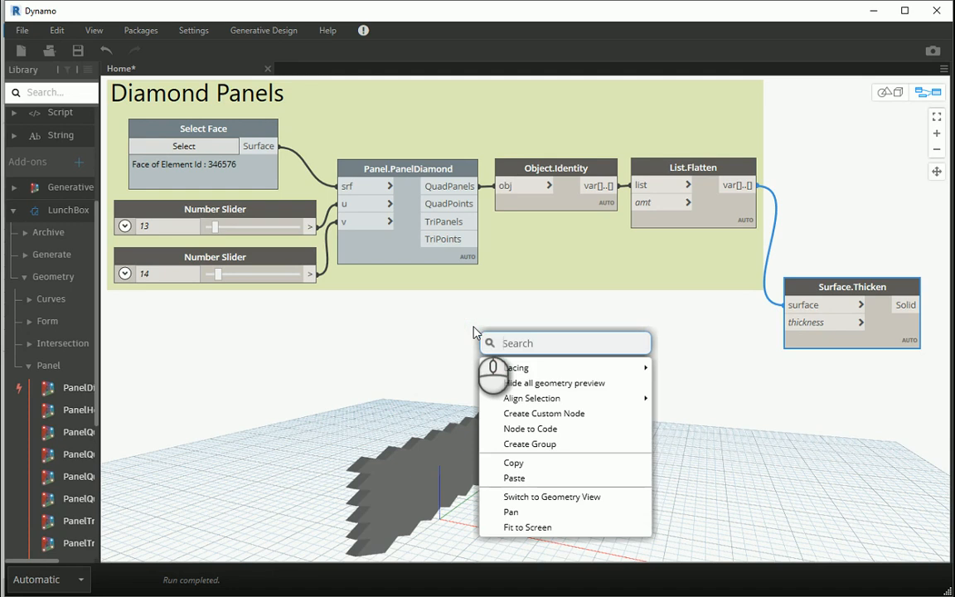
- Place a Math.RandomList node beside Surface.Thicken
{"action": "type", "text": "random"}
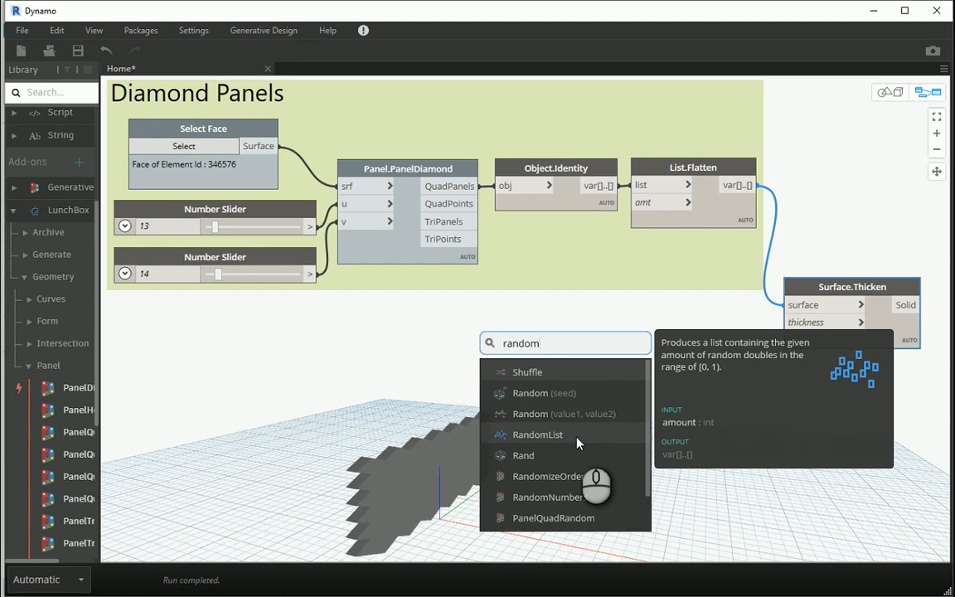
{"action": "left_click", "coordinate": [537, 434]}
{"action": "type", "text": "count"}
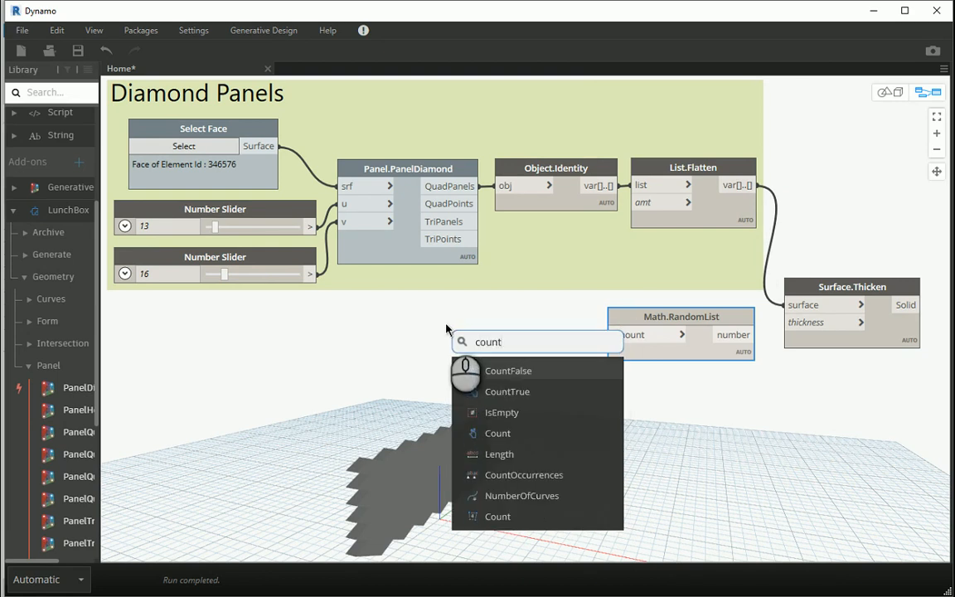
{"action": "mouse_move", "coordinate": [498, 433]}
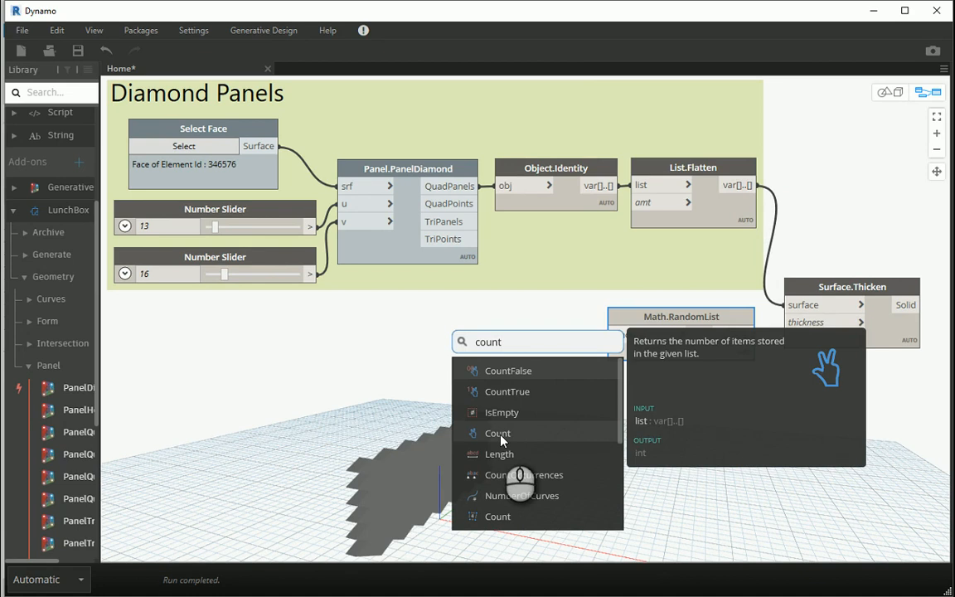
- Count the flattened panels with List.Count, size the random list by it, and drive panel thickness with the random numbers
{"action": "left_click", "coordinate": [497, 433]}
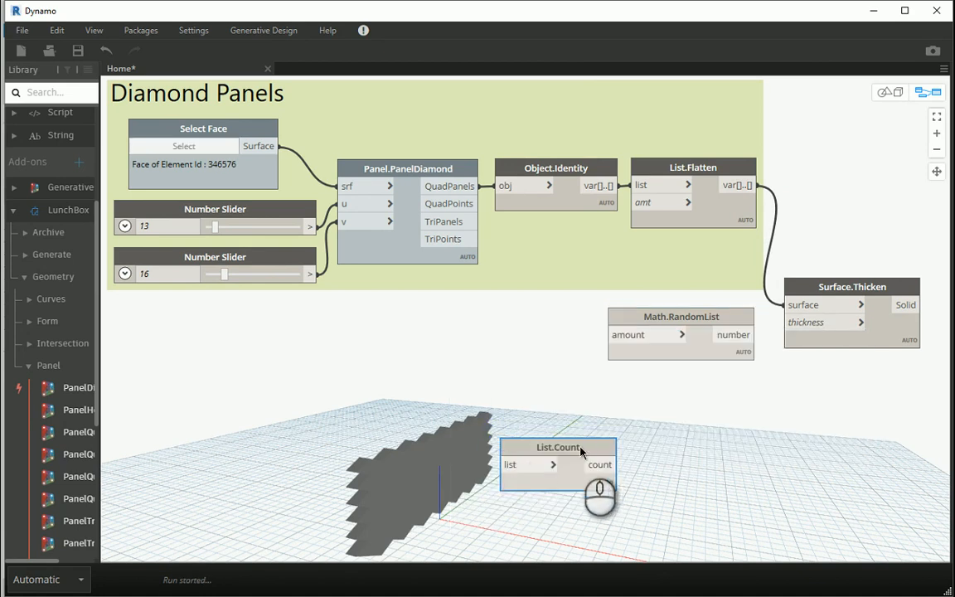
{"action": "left_click_drag", "start_coordinate": [559, 448], "coordinate": [529, 317]}
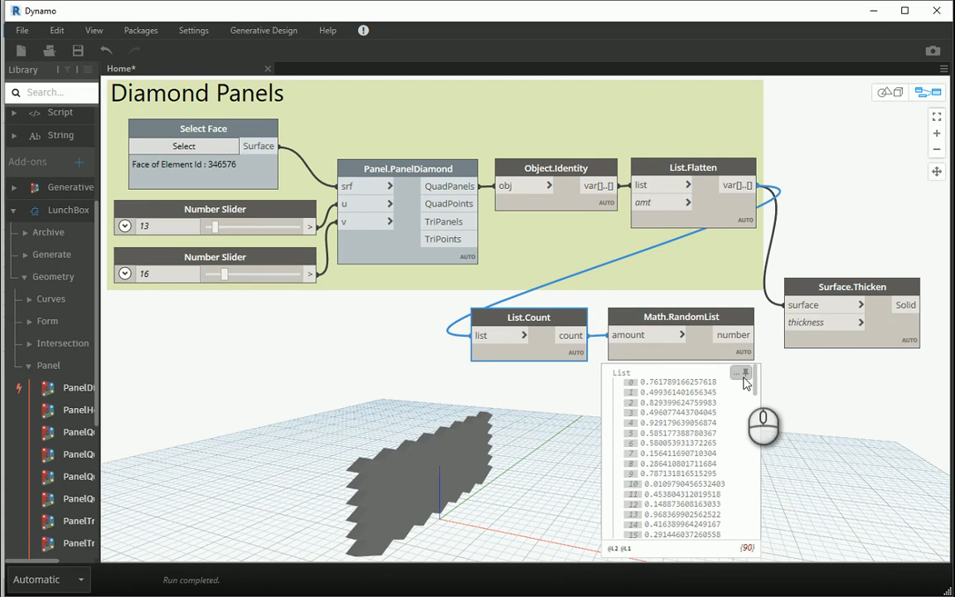
{"action": "left_click", "coordinate": [743, 374]}
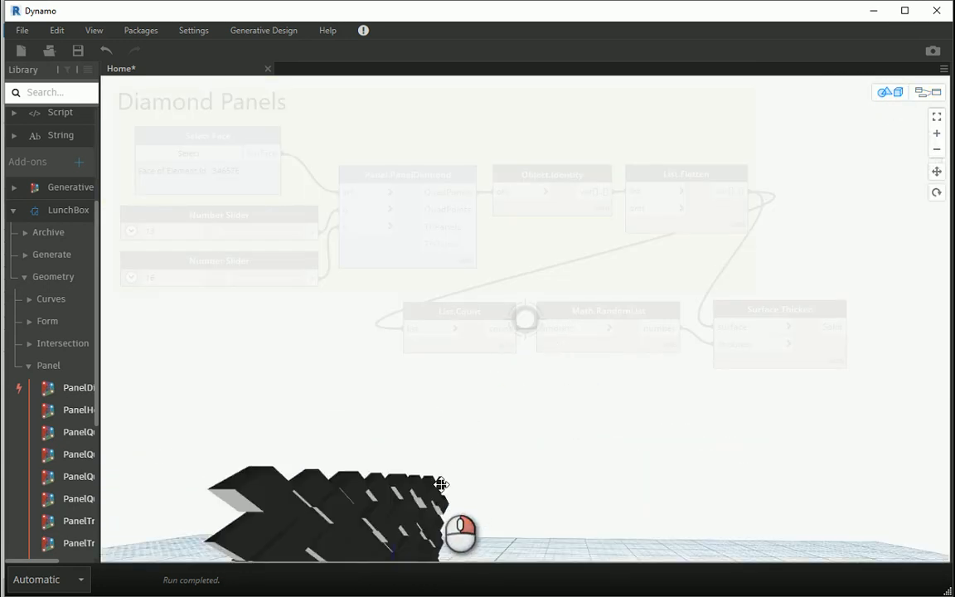
{"action": "left_click_drag", "start_coordinate": [441, 485], "coordinate": [441, 440]}
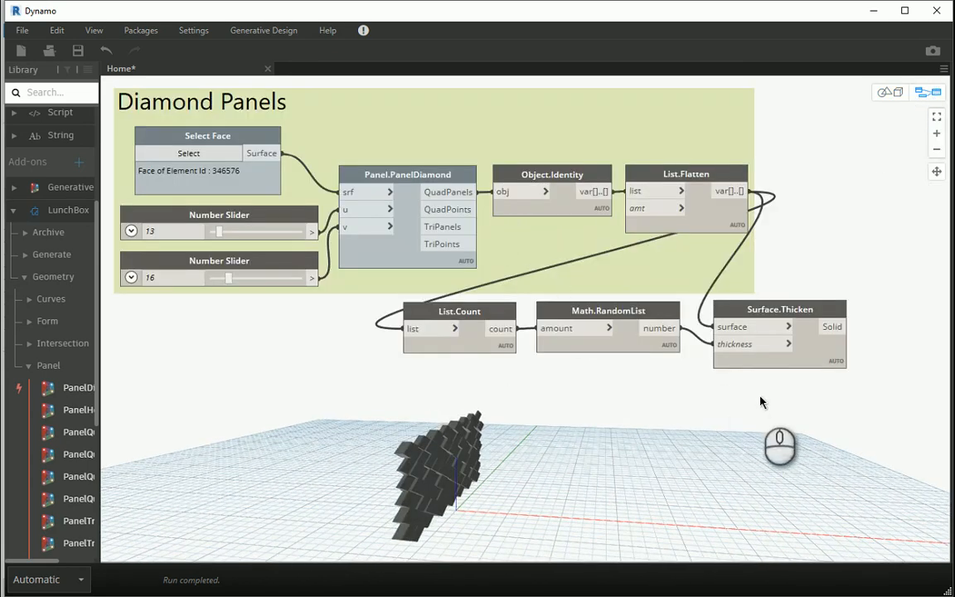
- Group the count, random list and thicken nodes as 'Random Extrusions'
{"action": "left_click", "coordinate": [780, 310]}
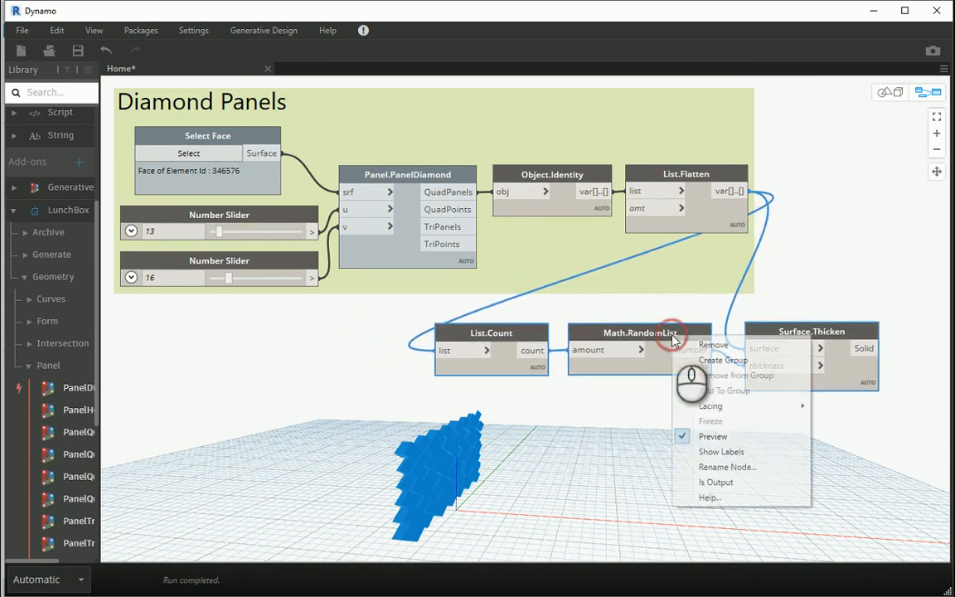
{"action": "left_click", "coordinate": [724, 360]}
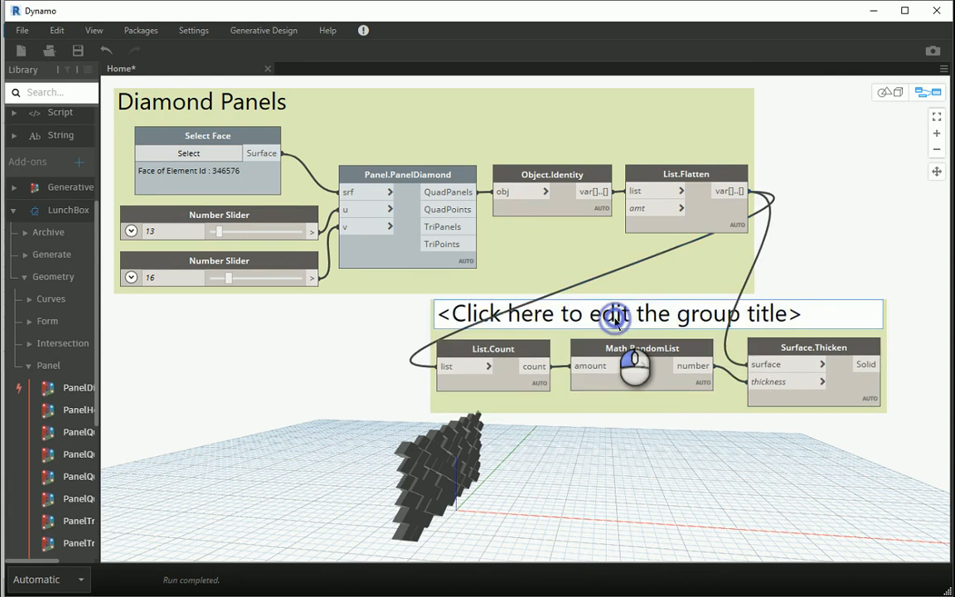
{"action": "type", "text": "Rando"}
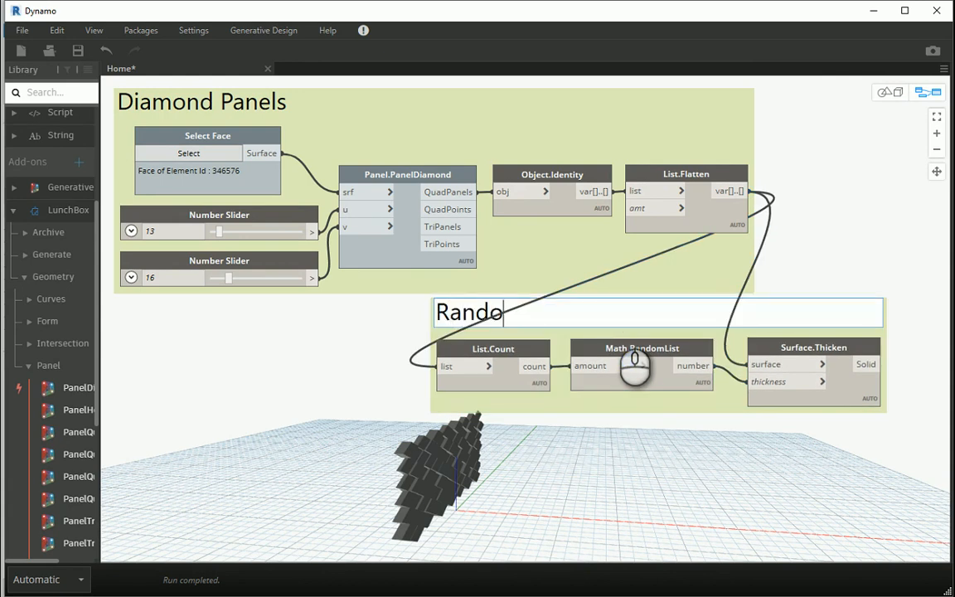
{"action": "type", "text": "m Extrusio"}
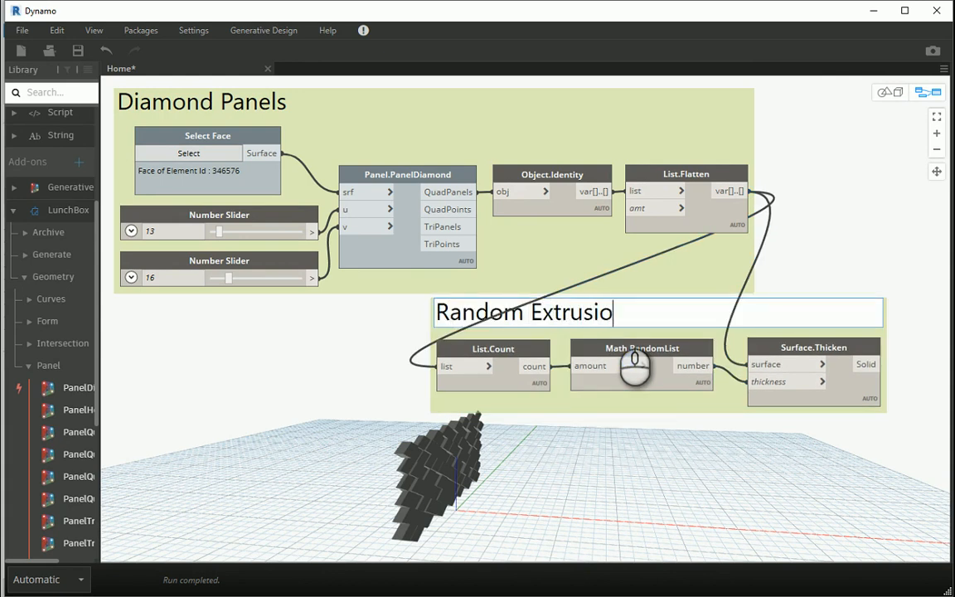
{"action": "type", "text": "s"}
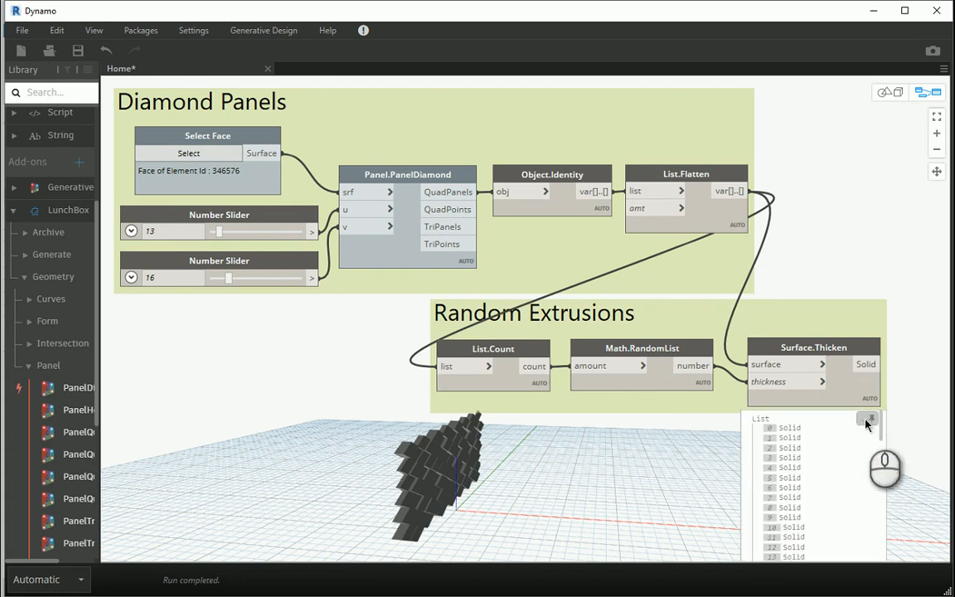
{"action": "left_click", "coordinate": [869, 418]}
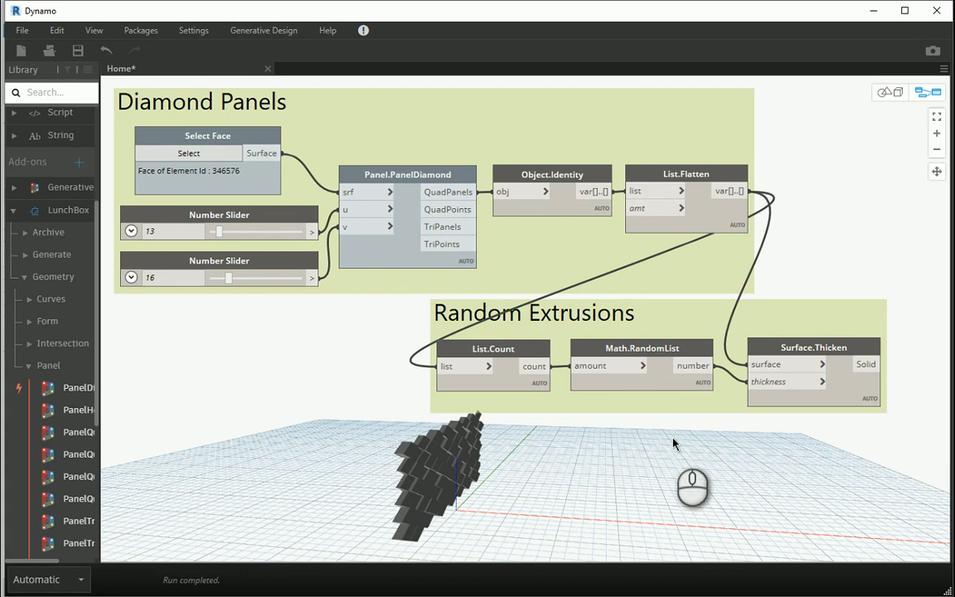
- Search the node library for 'import' to find ImportInstance.ByGeometries
{"action": "right_click", "coordinate": [627, 431]}
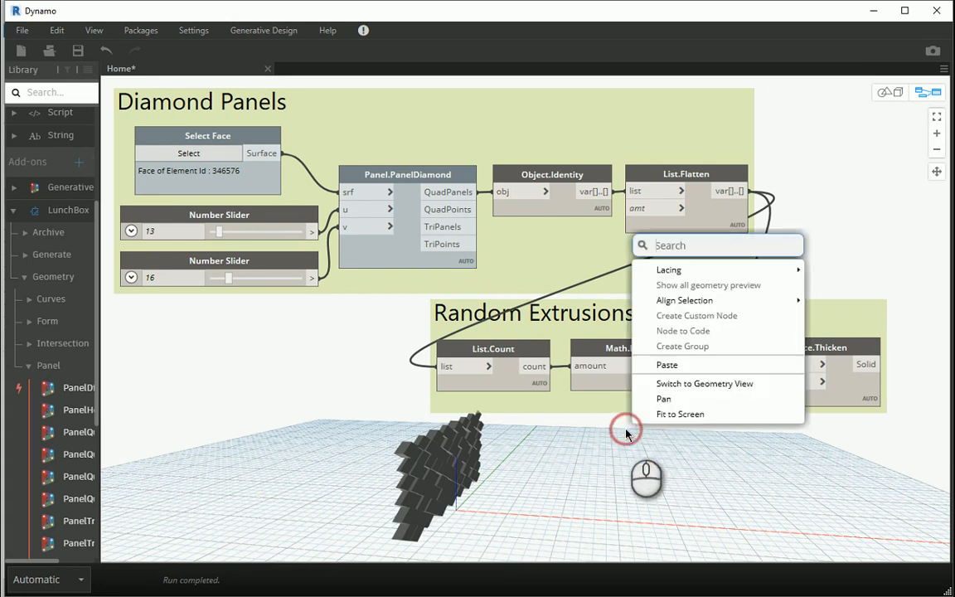
{"action": "type", "text": "import"}
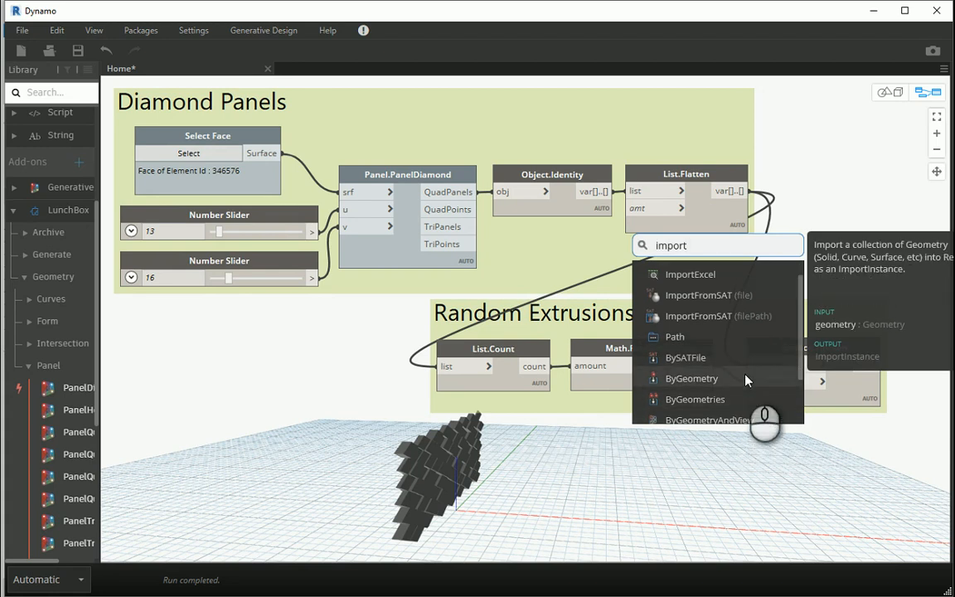
{"action": "mouse_move", "coordinate": [746, 389]}
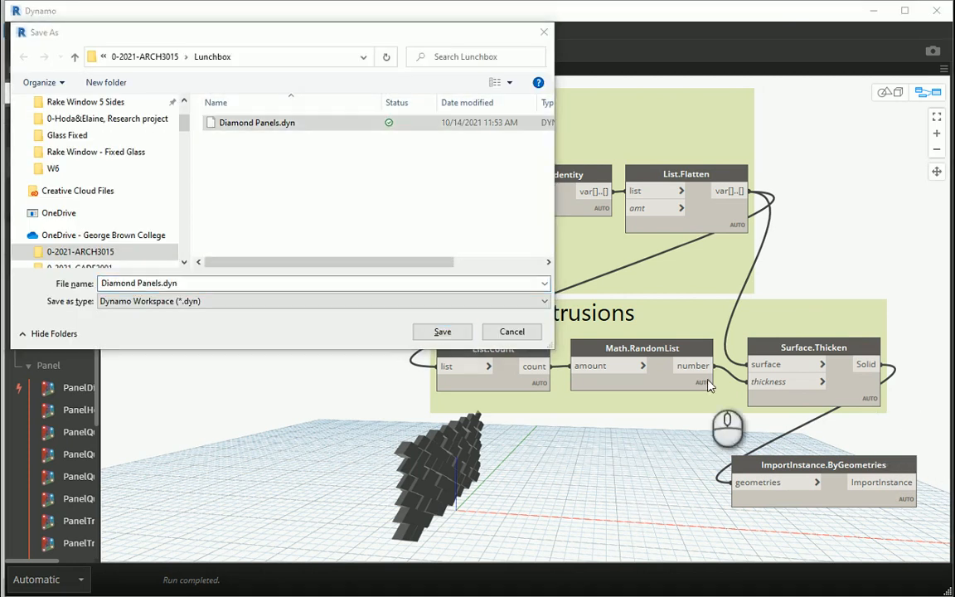
- Save the graph, replacing the existing Diamond Panels.dyn
{"action": "left_click", "coordinate": [441, 331]}
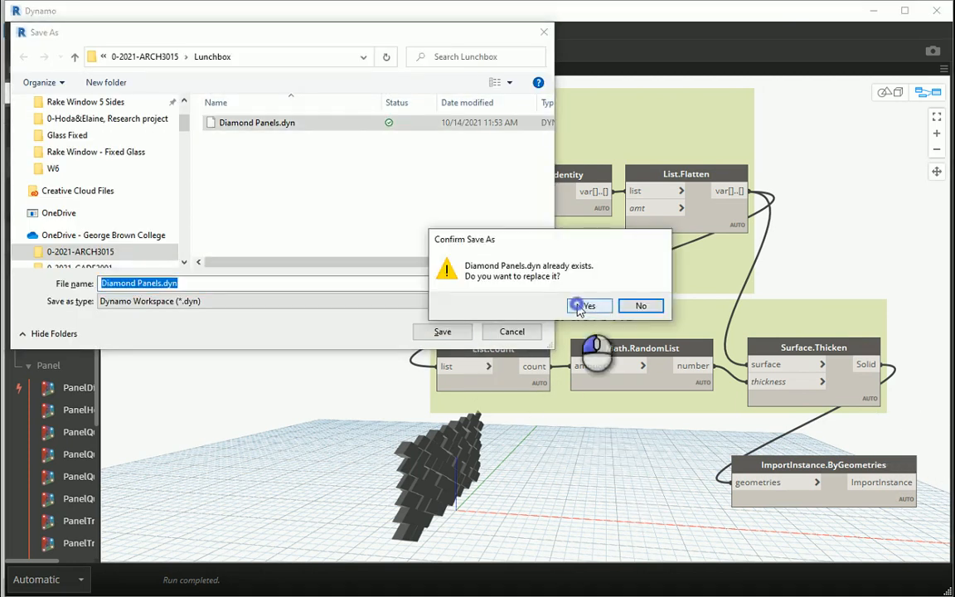
{"action": "left_click", "coordinate": [589, 305]}
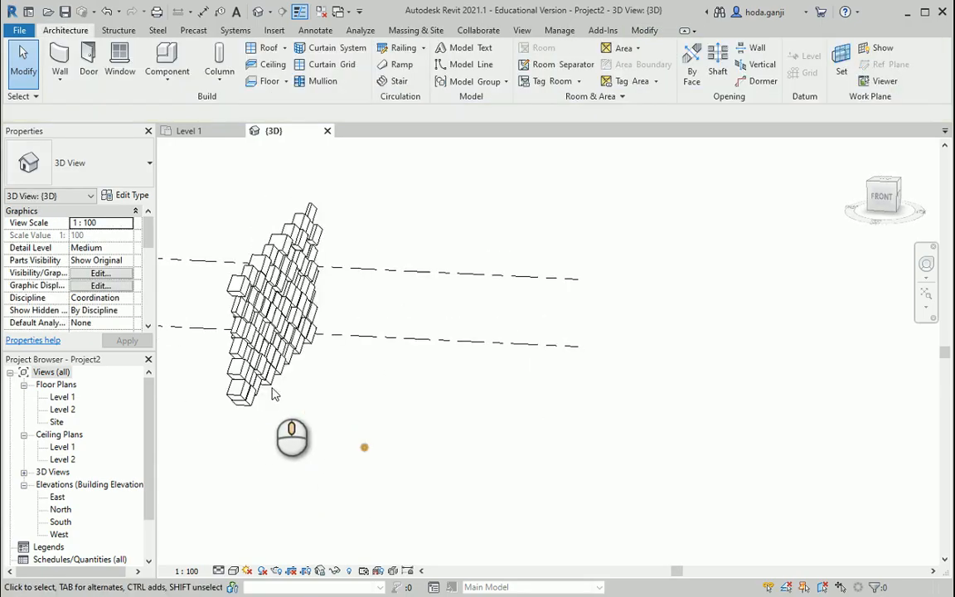
- Select the imported diamond panel geometry in Revit's 3D view
{"action": "left_click", "coordinate": [274, 299]}
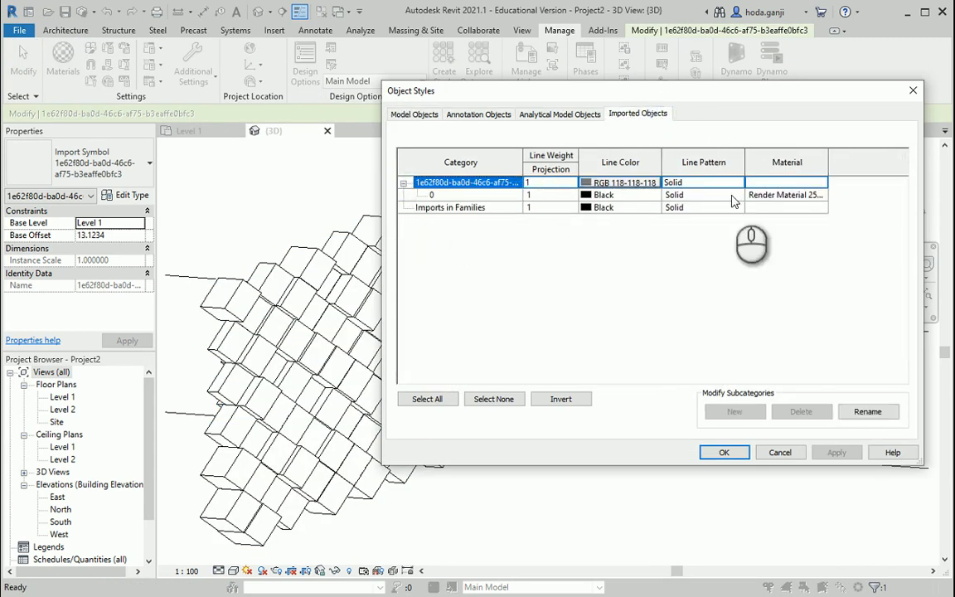
- Assign Wood - Stained to the imported geometry's subcategory 0 in Object Styles
{"action": "left_click", "coordinate": [431, 194]}
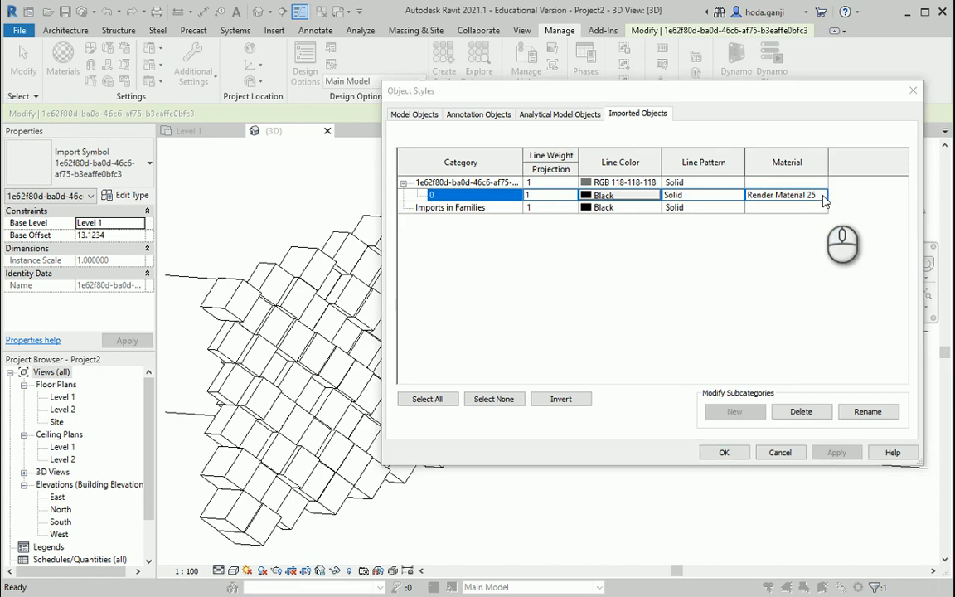
{"action": "left_click", "coordinate": [823, 196]}
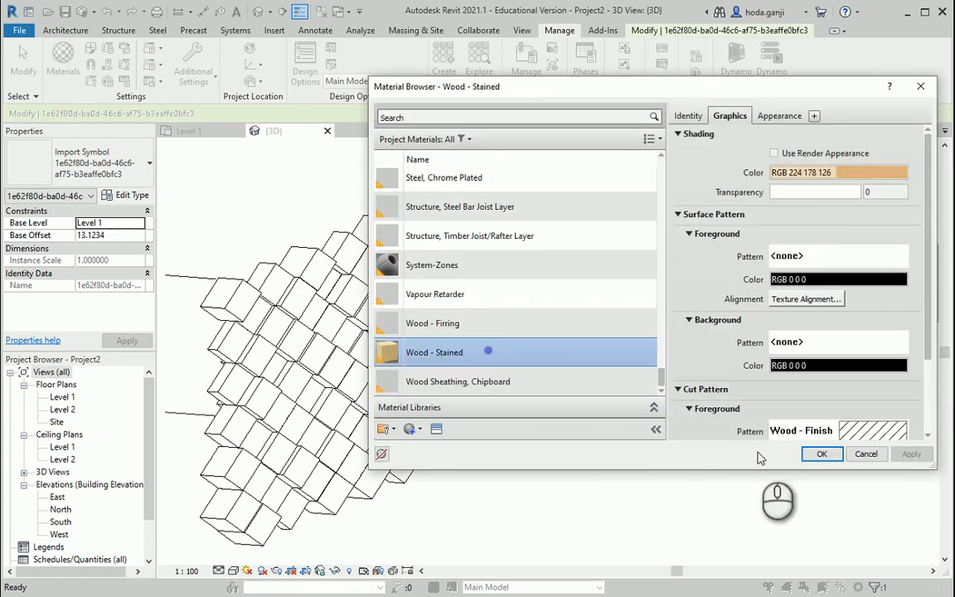
{"action": "left_click", "coordinate": [821, 455]}
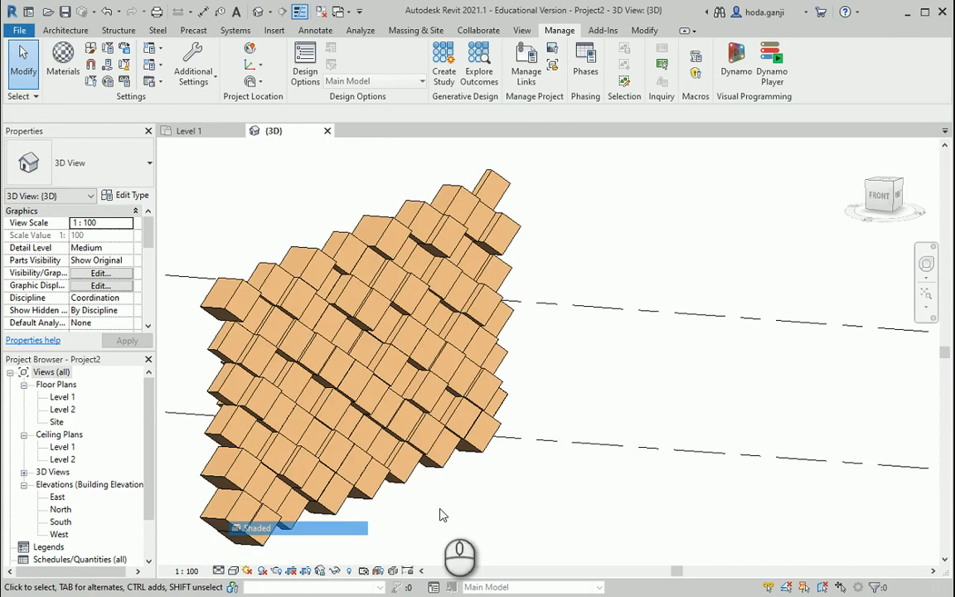
{"action": "left_click_drag", "start_coordinate": [440, 514], "coordinate": [514, 464]}
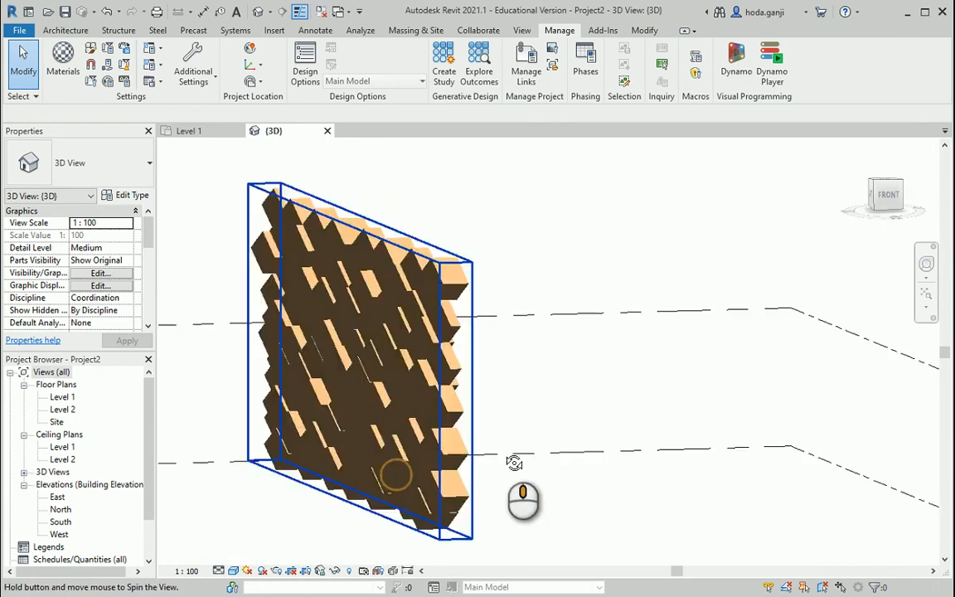
{"action": "left_click_drag", "start_coordinate": [515, 461], "coordinate": [434, 455]}
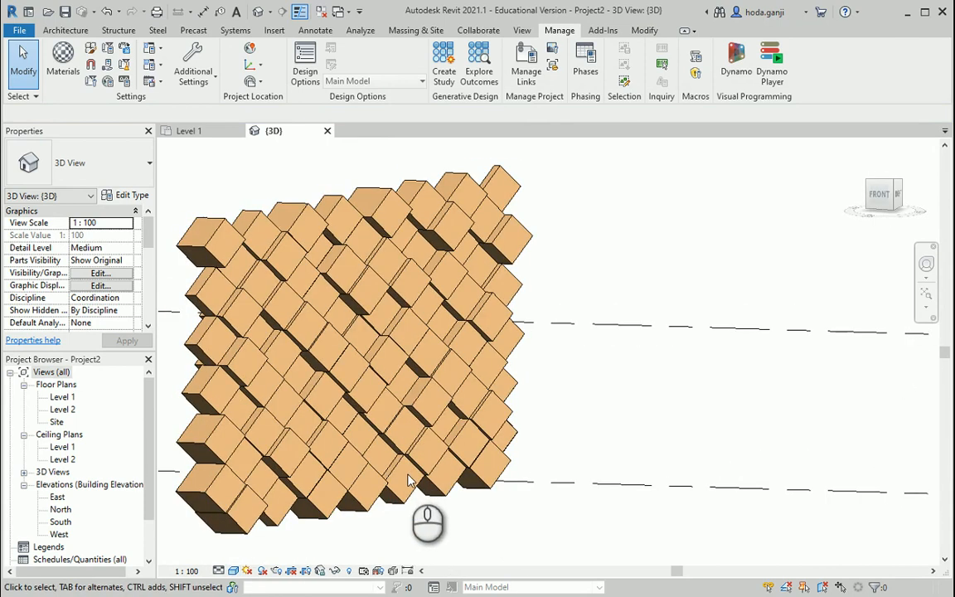
{"action": "left_click", "coordinate": [406, 481]}
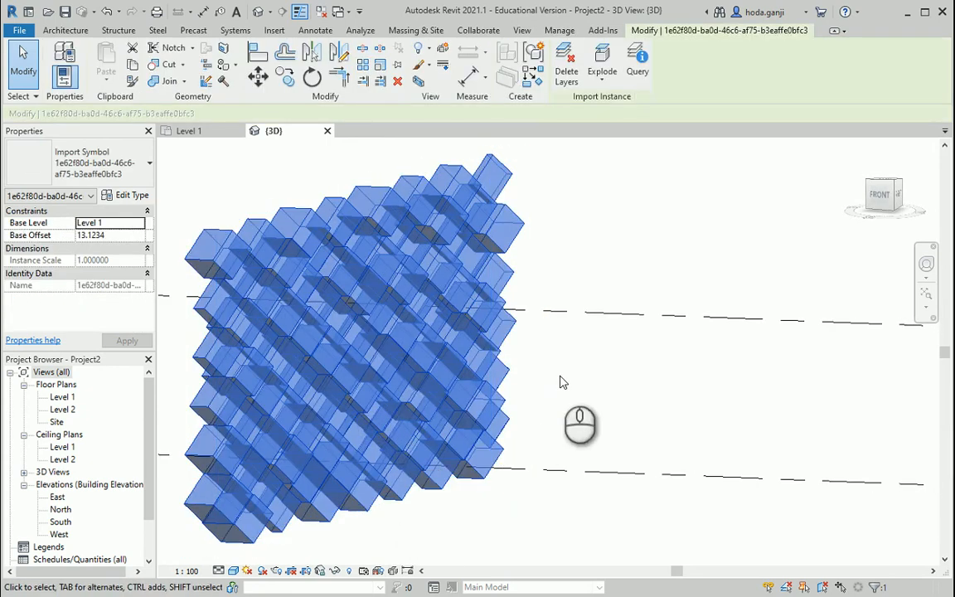
{"action": "left_click", "coordinate": [559, 30]}
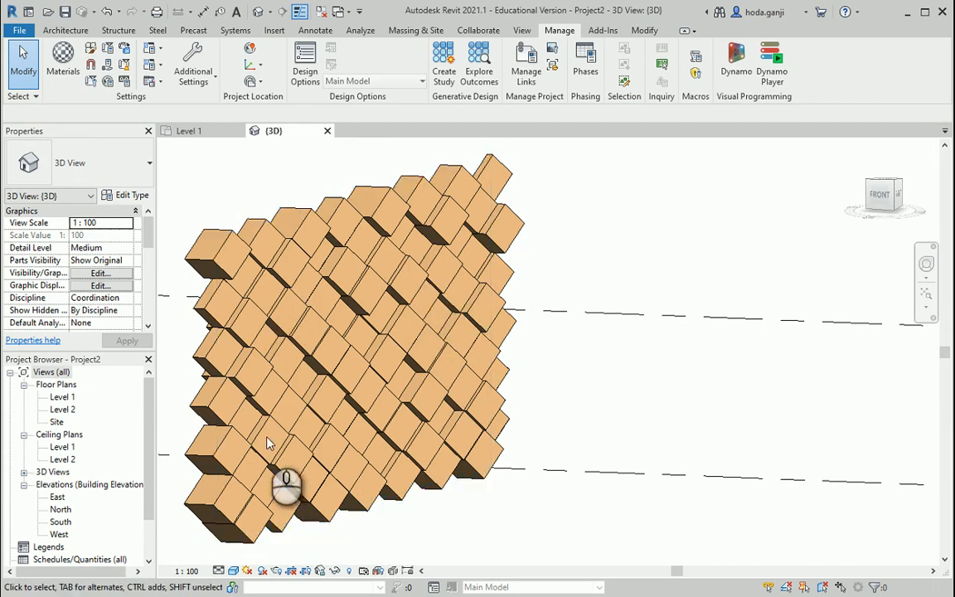
{"action": "mouse_move", "coordinate": [594, 378]}
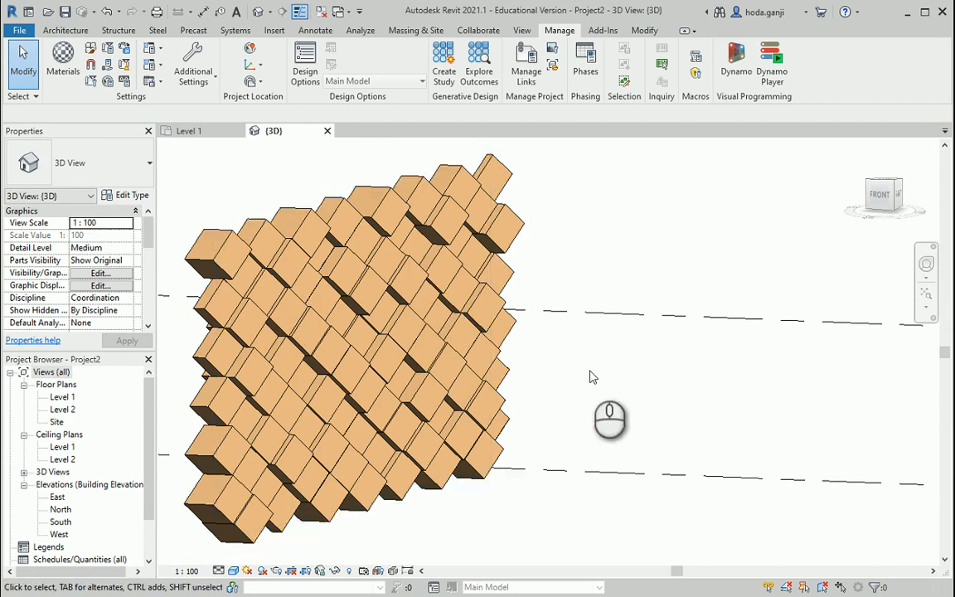